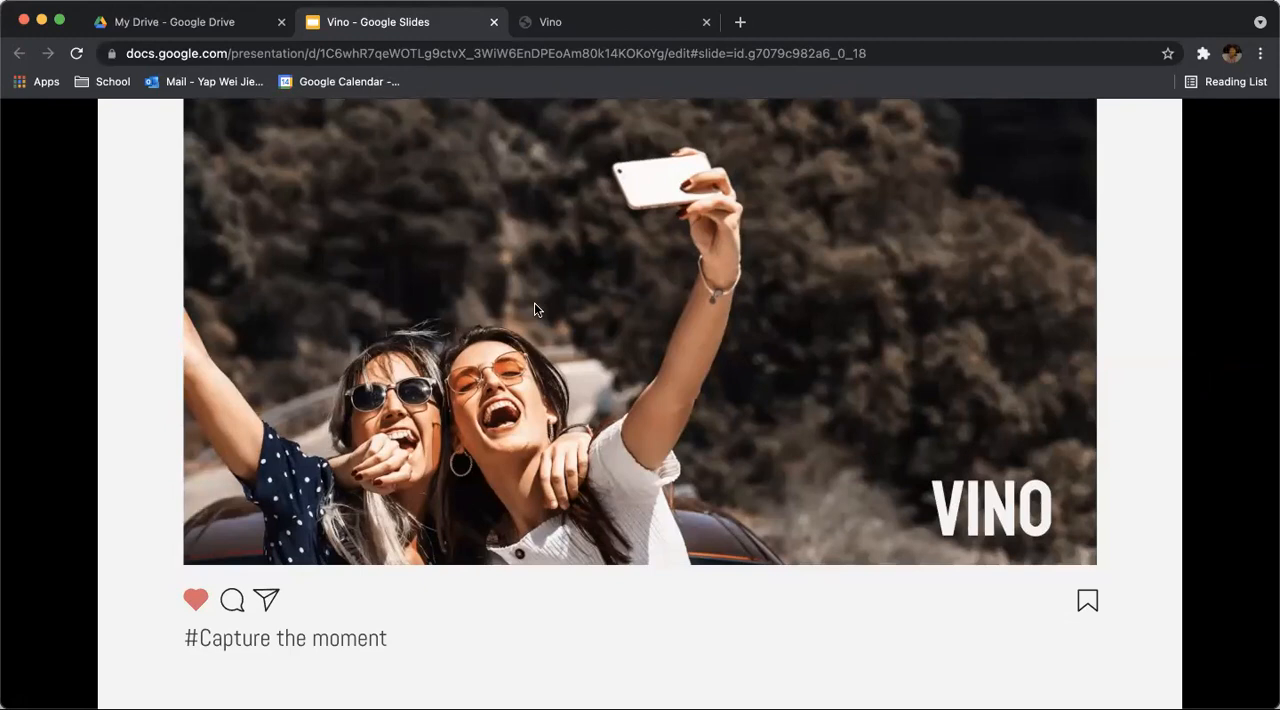
pyautogui.moveTo(329, 399)
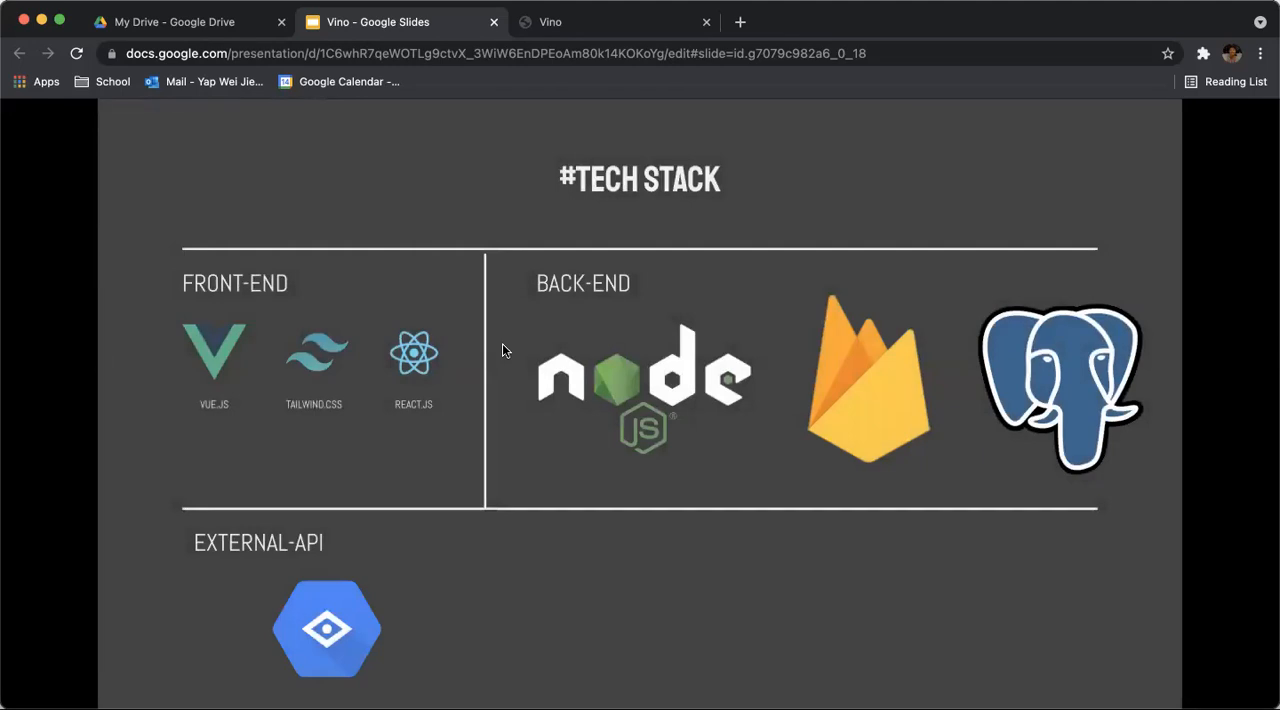
pyautogui.moveTo(767, 283)
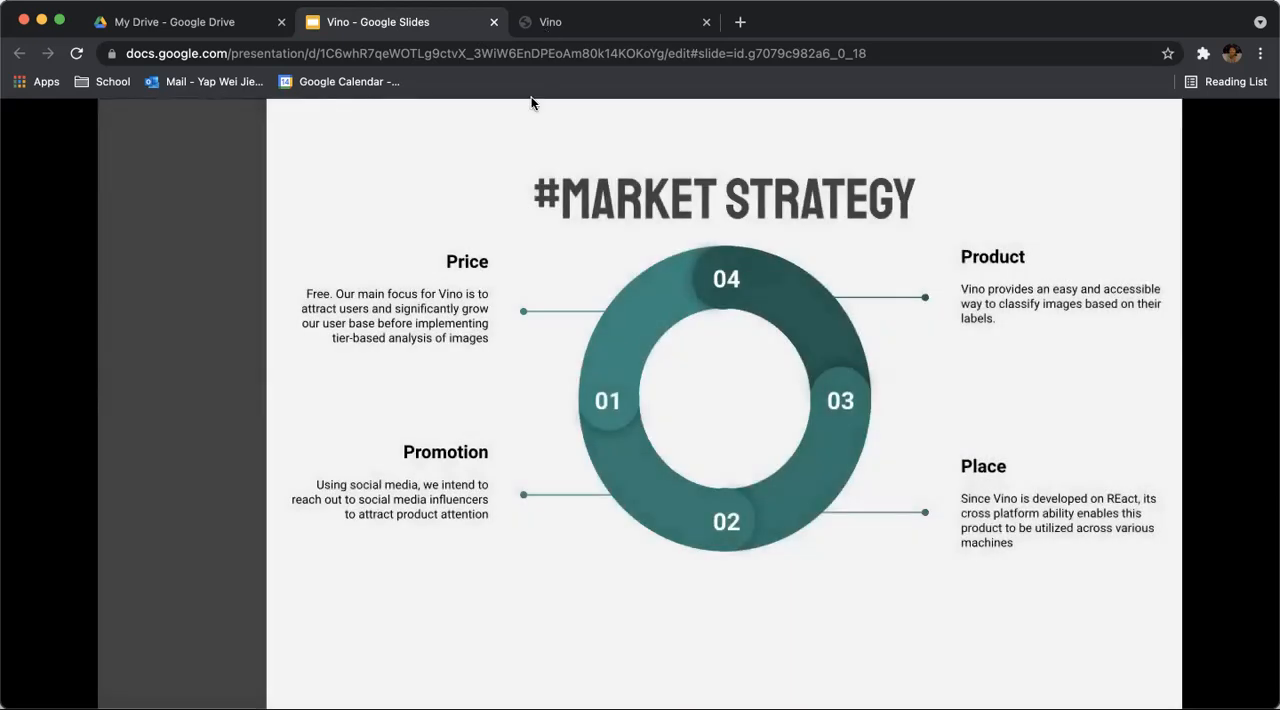
pyautogui.moveTo(435, 510)
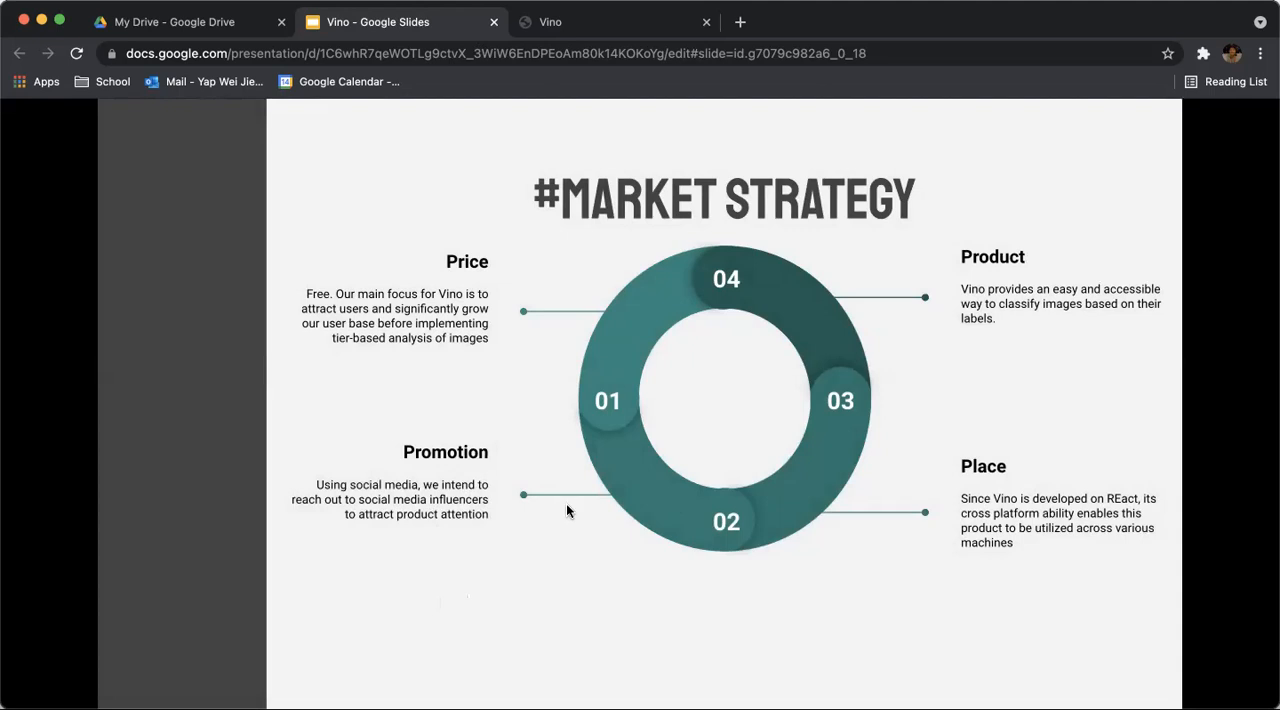
pyautogui.moveTo(545, 554)
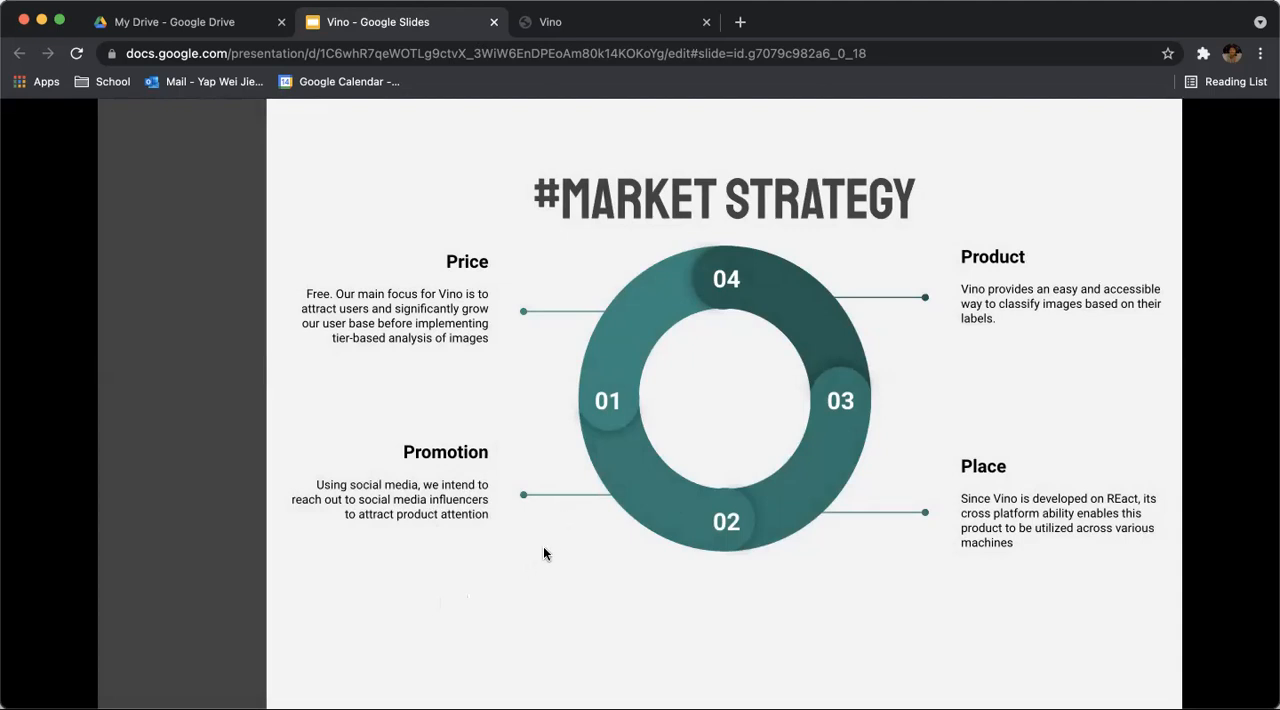
pyautogui.moveTo(538, 565)
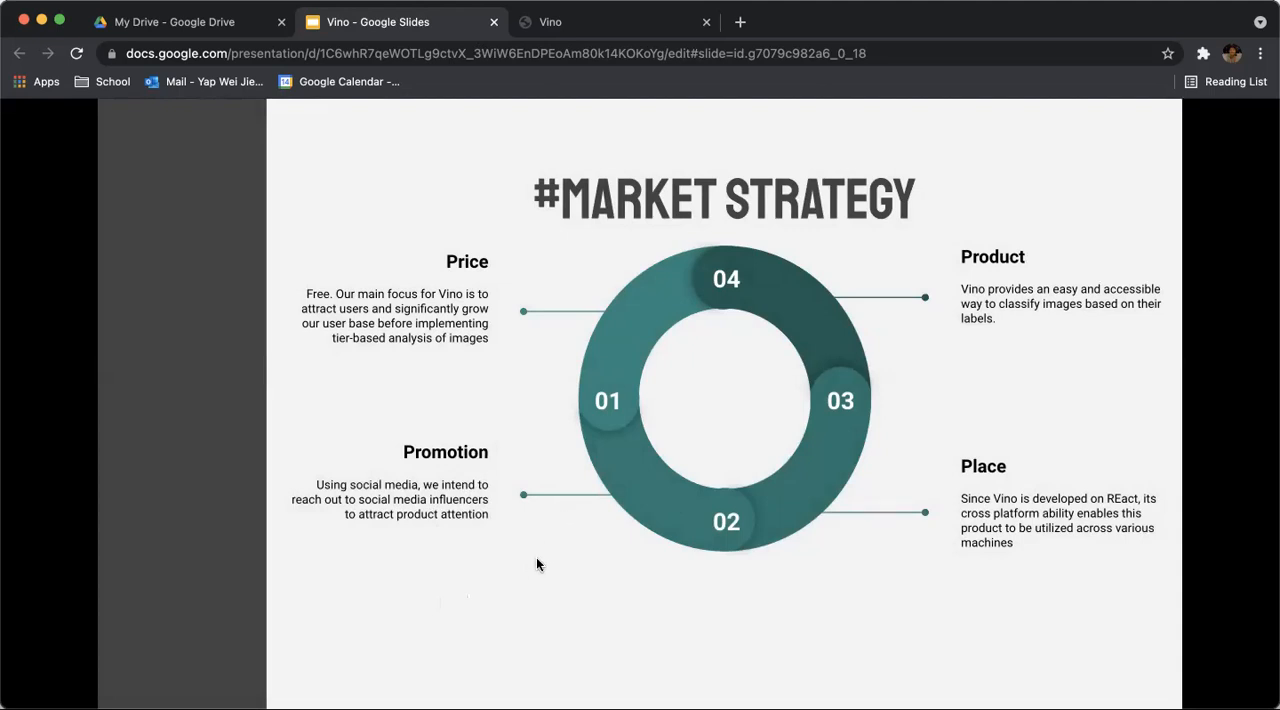
pyautogui.moveTo(645, 400)
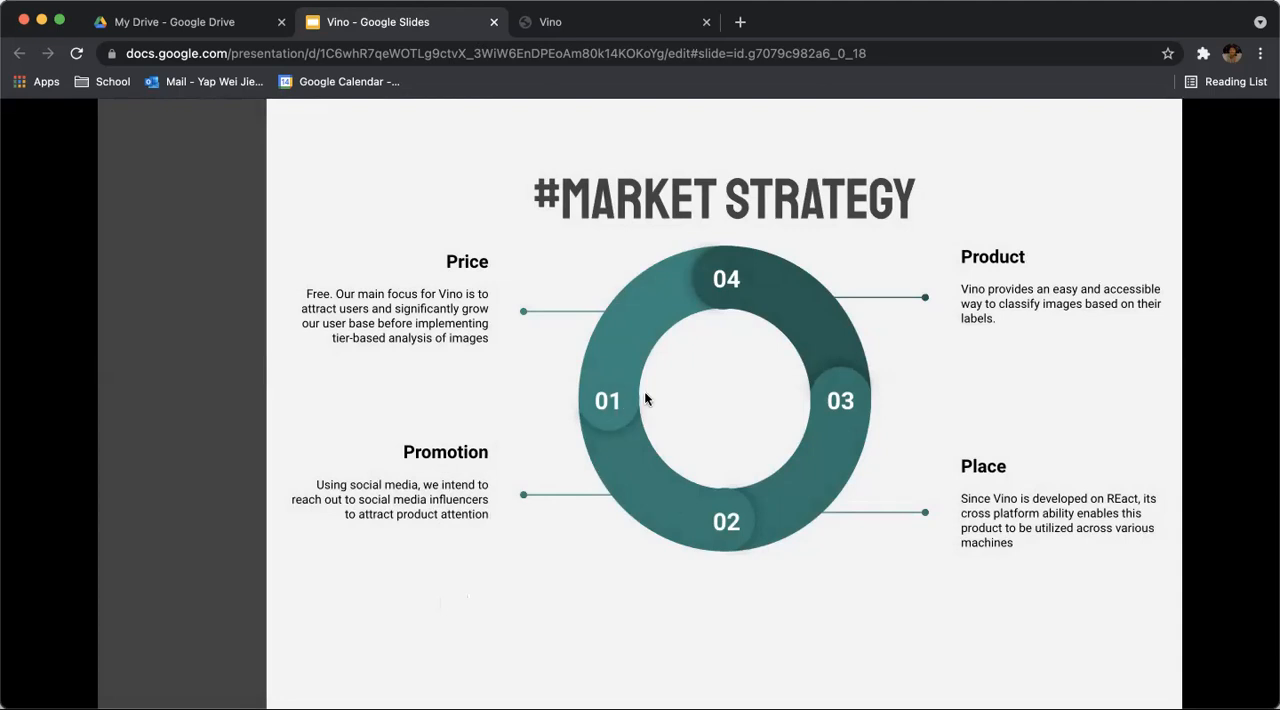
pyautogui.moveTo(844, 147)
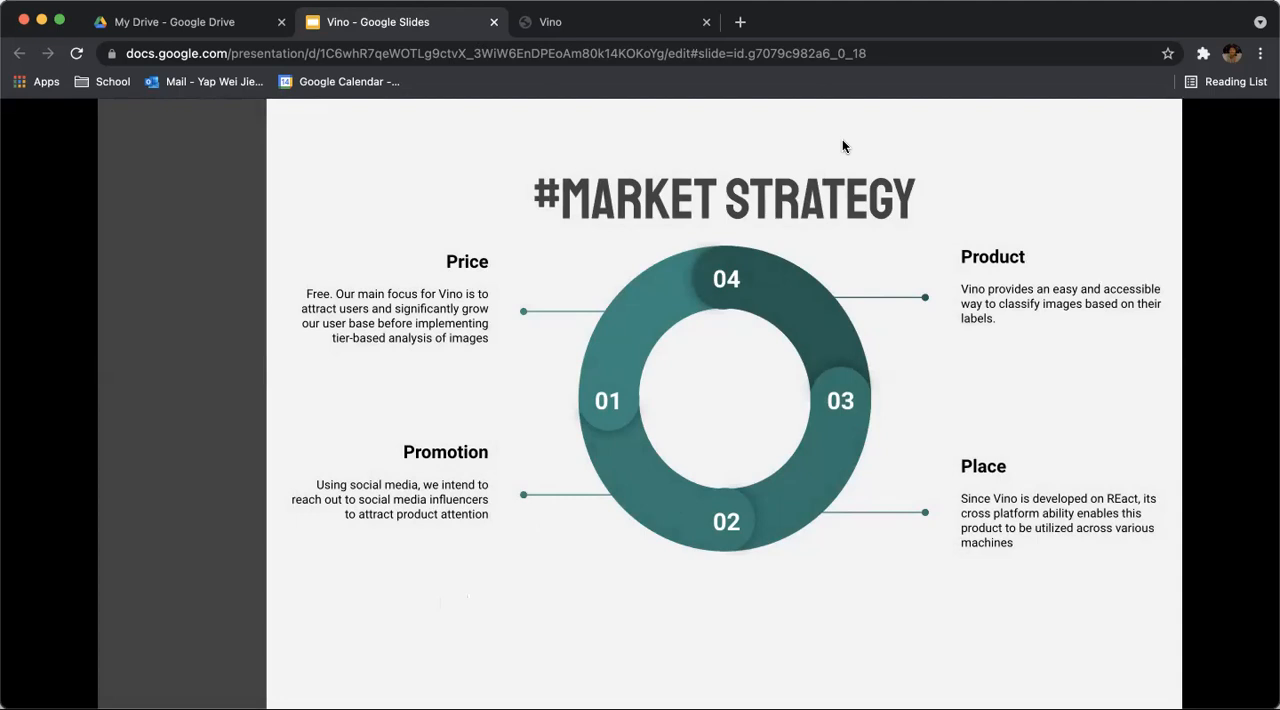
pyautogui.moveTo(743, 148)
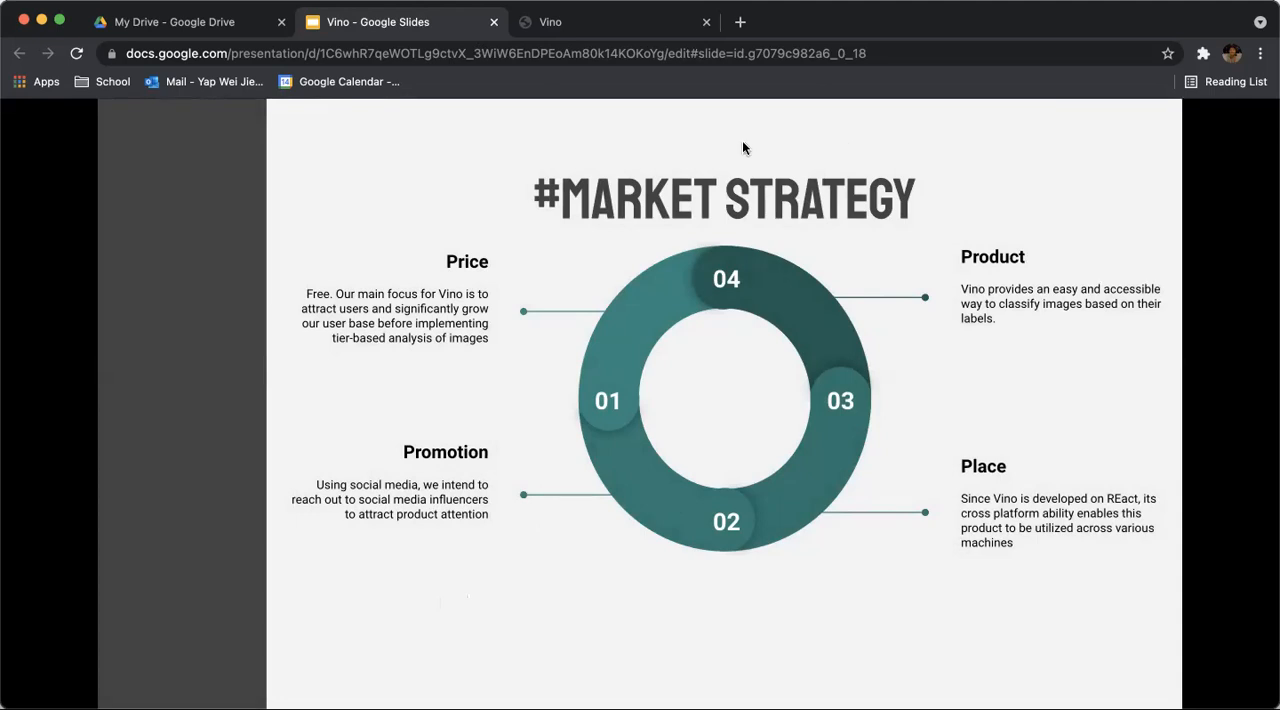
pyautogui.moveTo(671, 166)
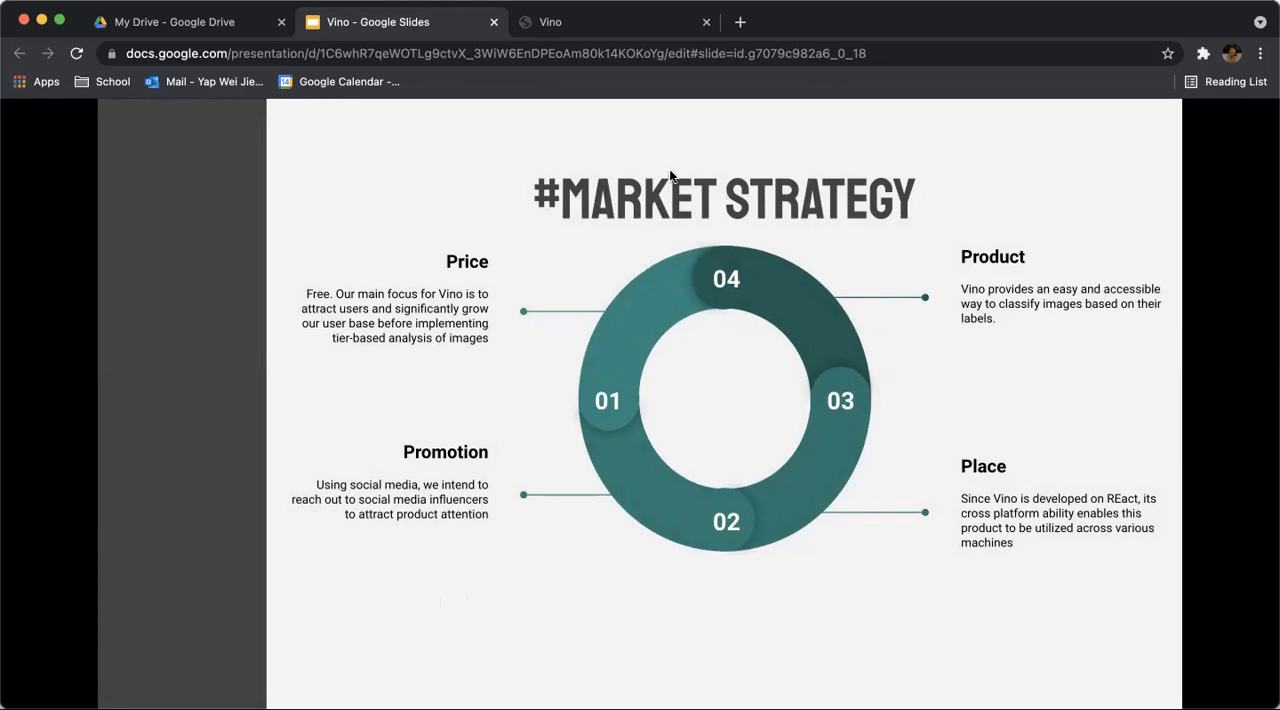
pyautogui.moveTo(695, 133)
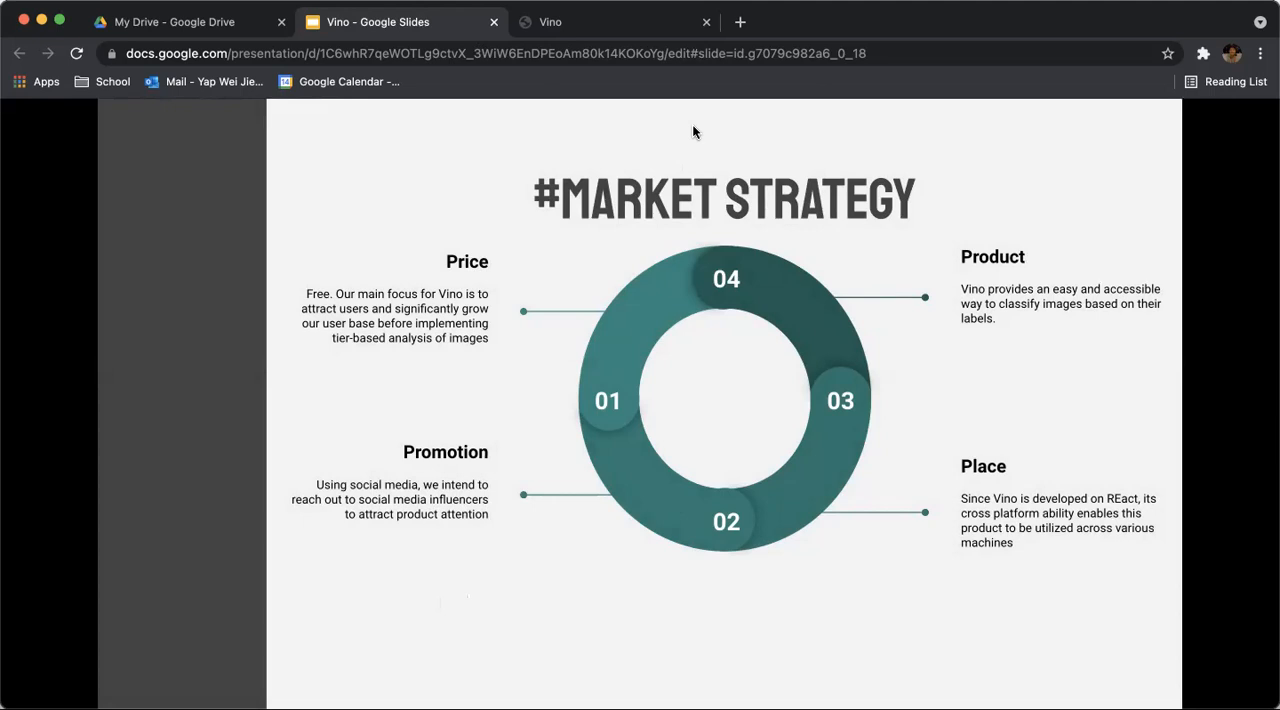
pyautogui.moveTo(138, 98)
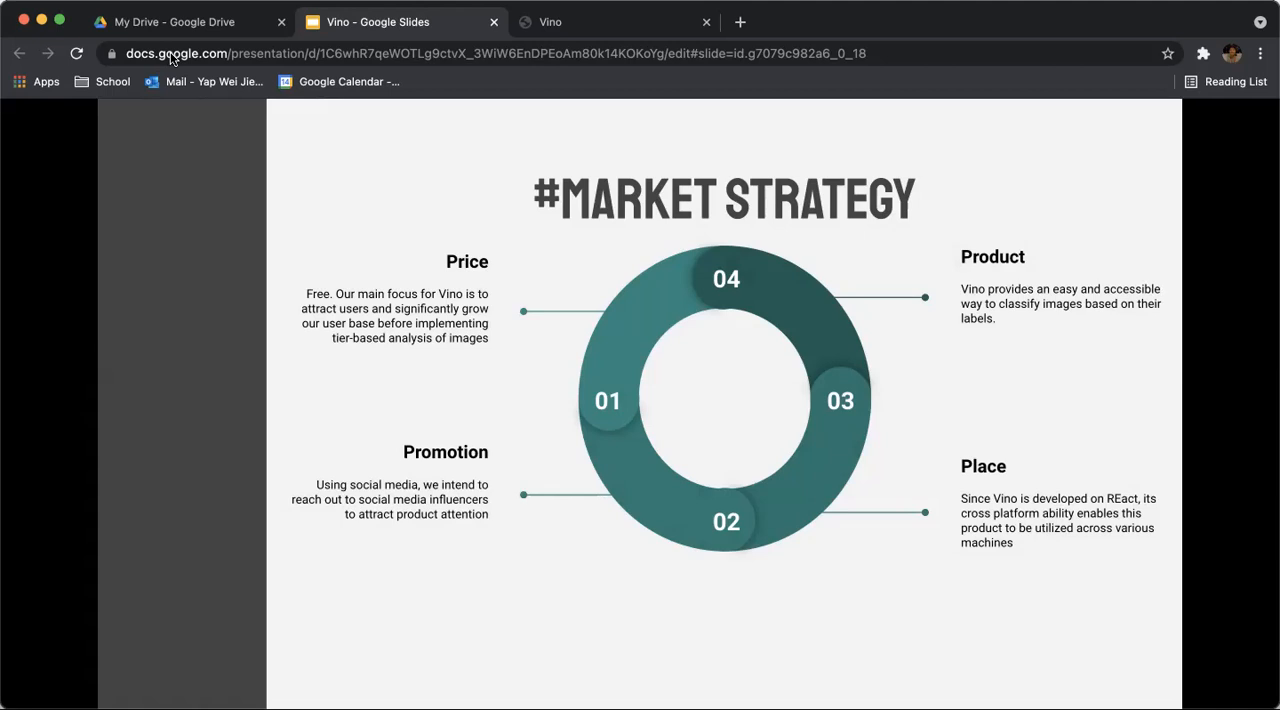
pyautogui.moveTo(596, 131)
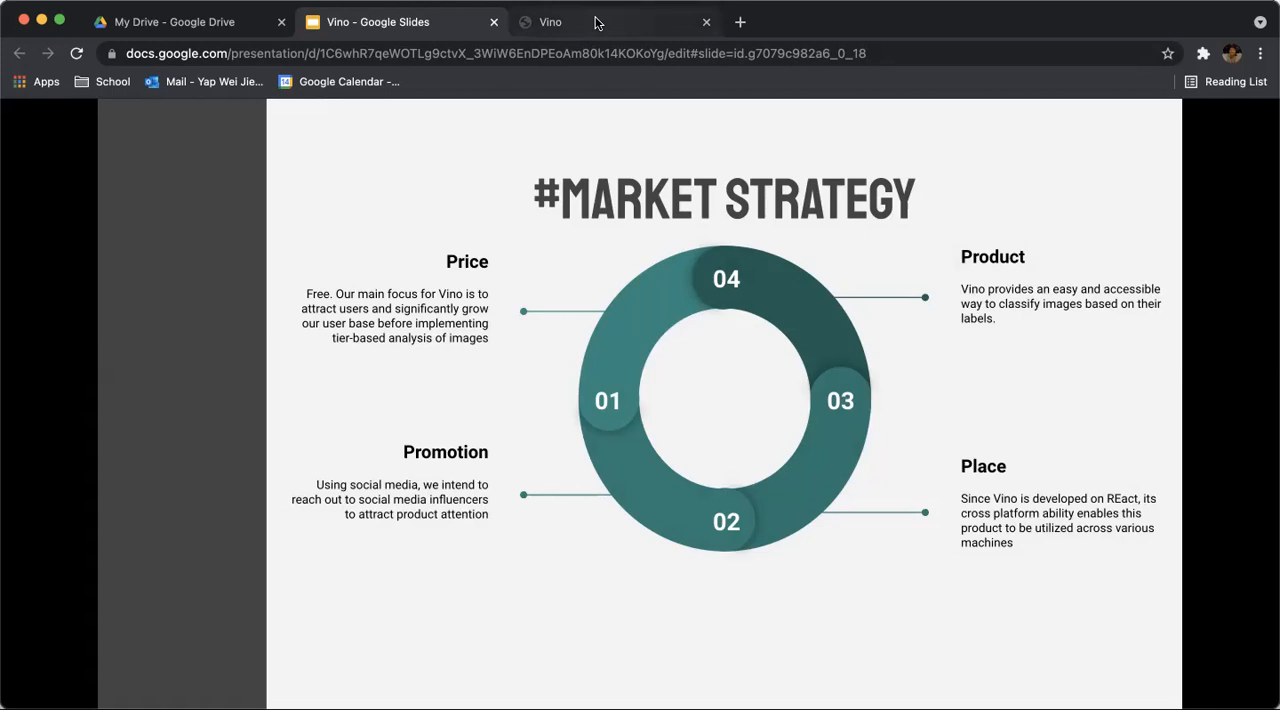
# Switch from the Market Strategy slide to the Vino web app's landing page
pyautogui.click(614, 21)
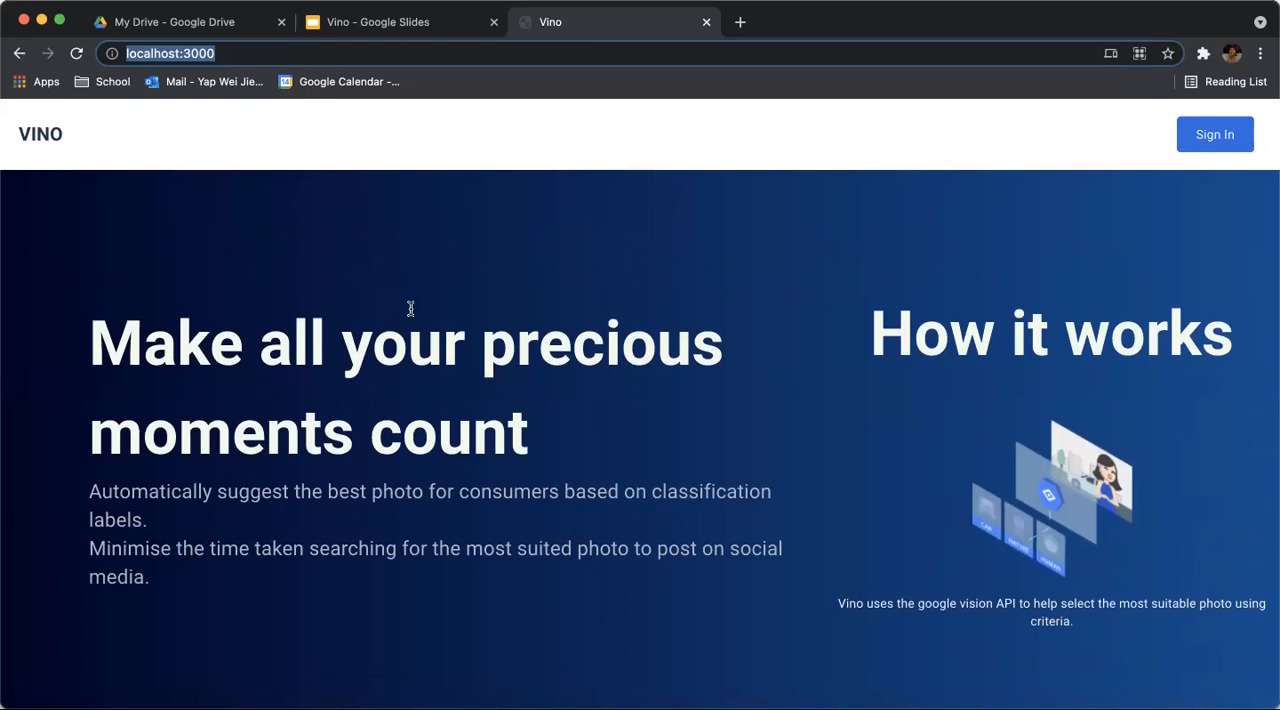
# Scroll to How To Use and keep Portrait as the photo orientation
pyautogui.scroll(-3)
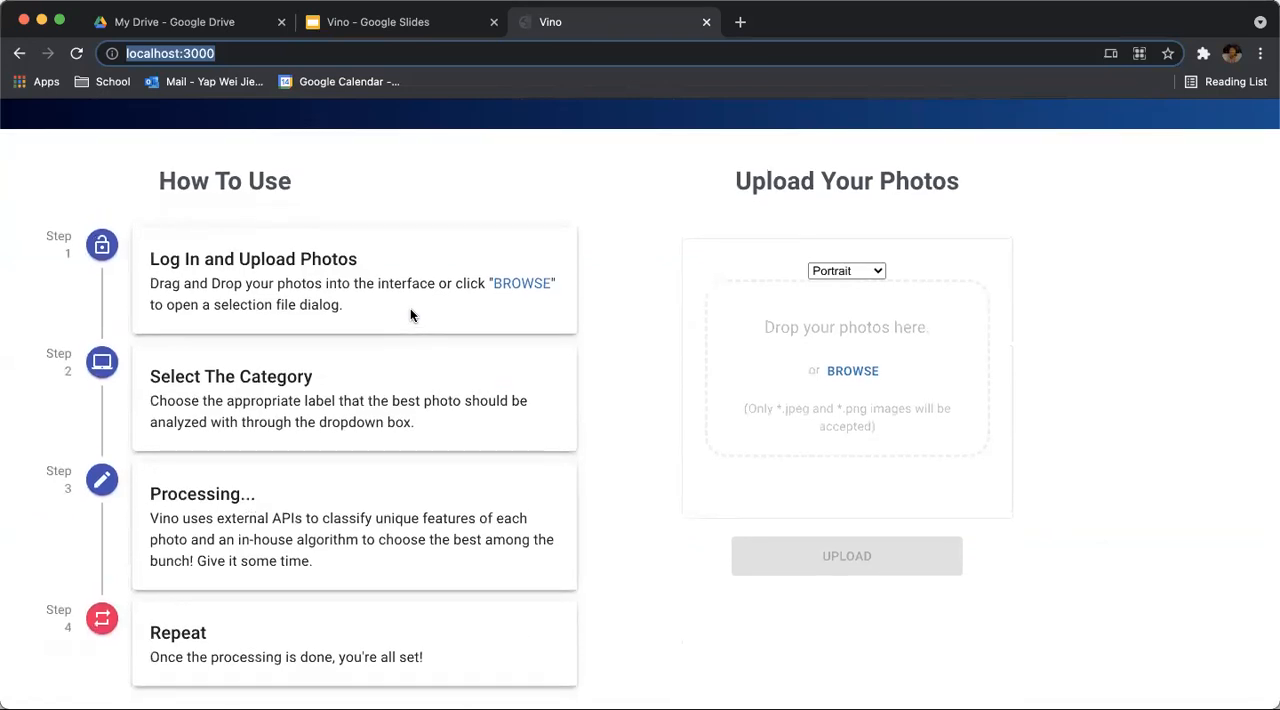
pyautogui.click(846, 270)
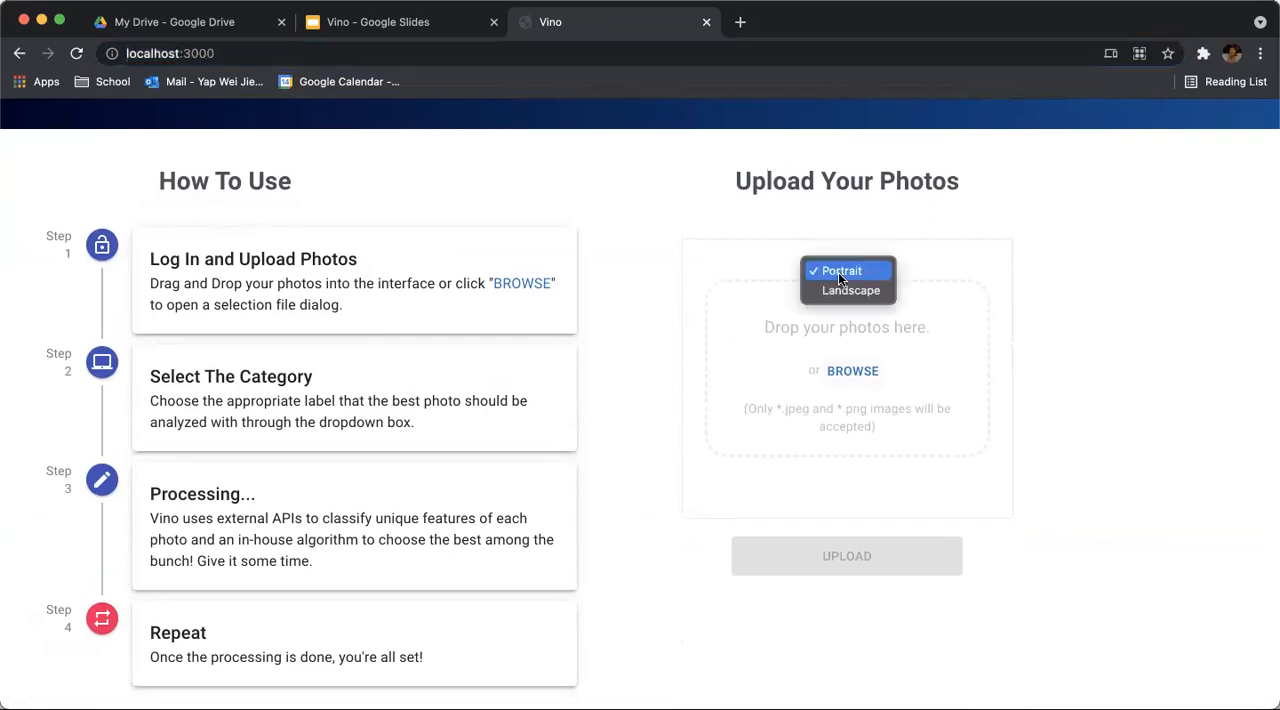
pyautogui.click(846, 270)
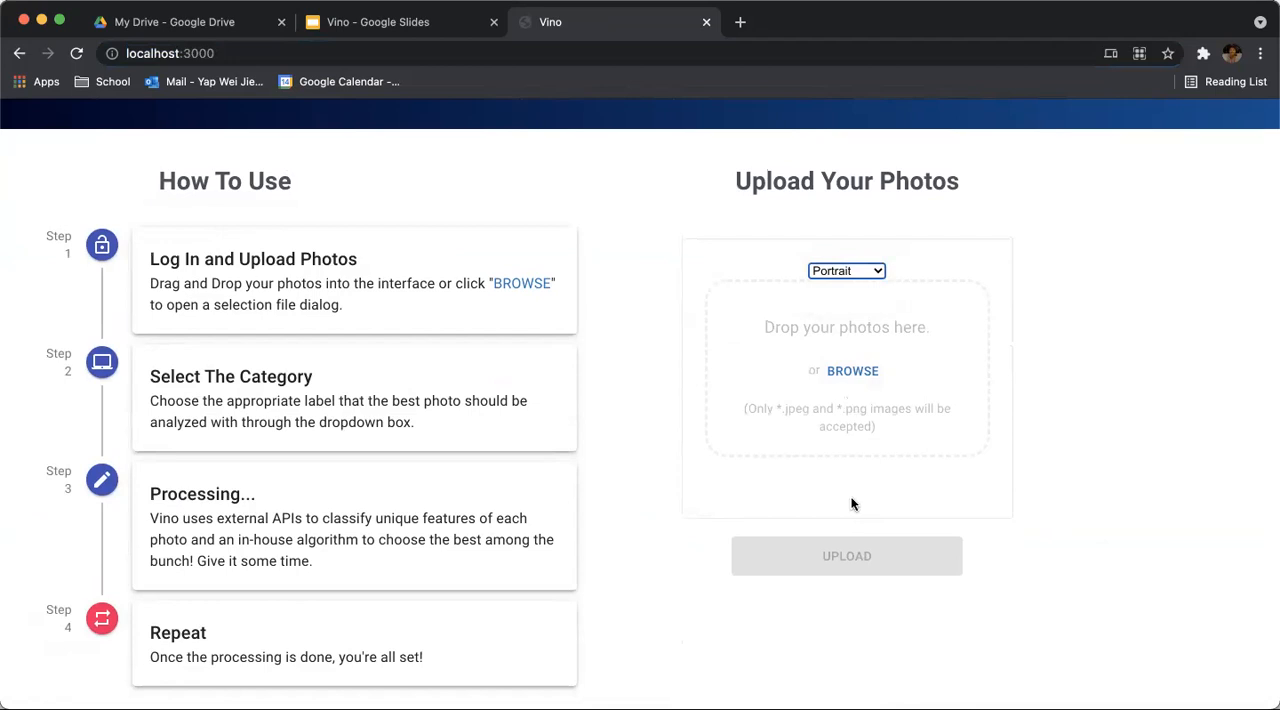
pyautogui.scroll(-3)
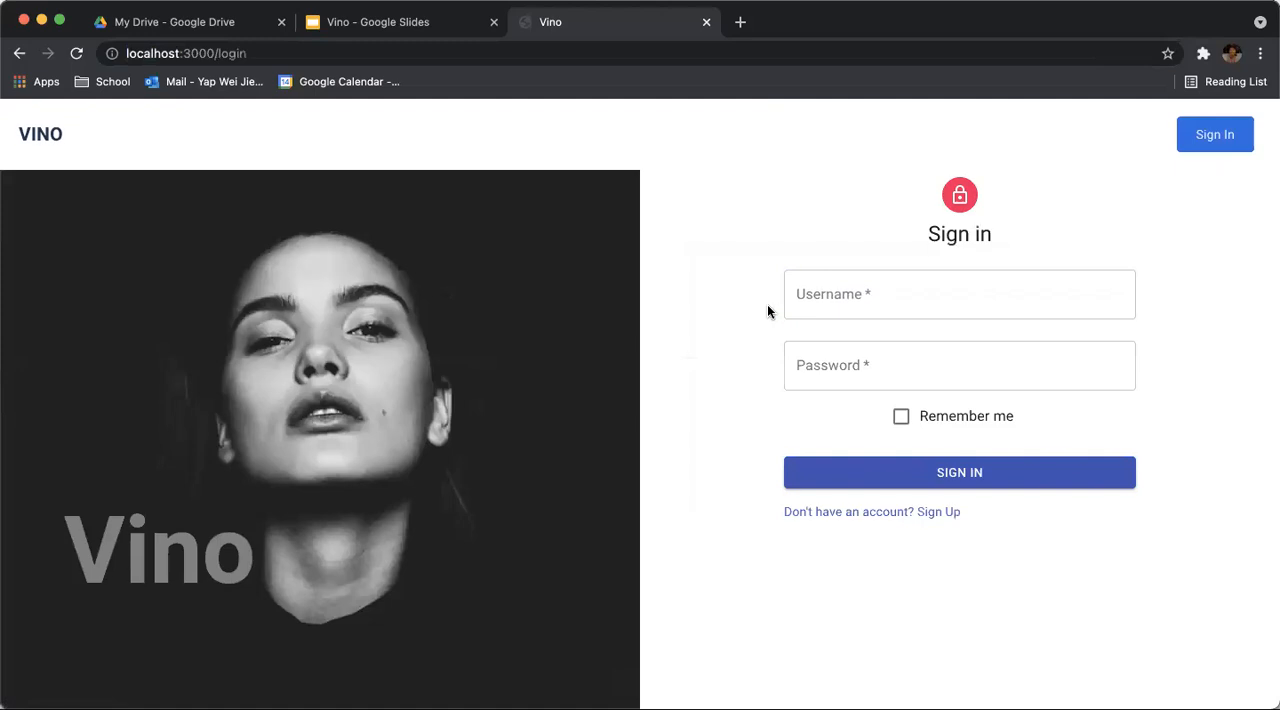
pyautogui.moveTo(849, 420)
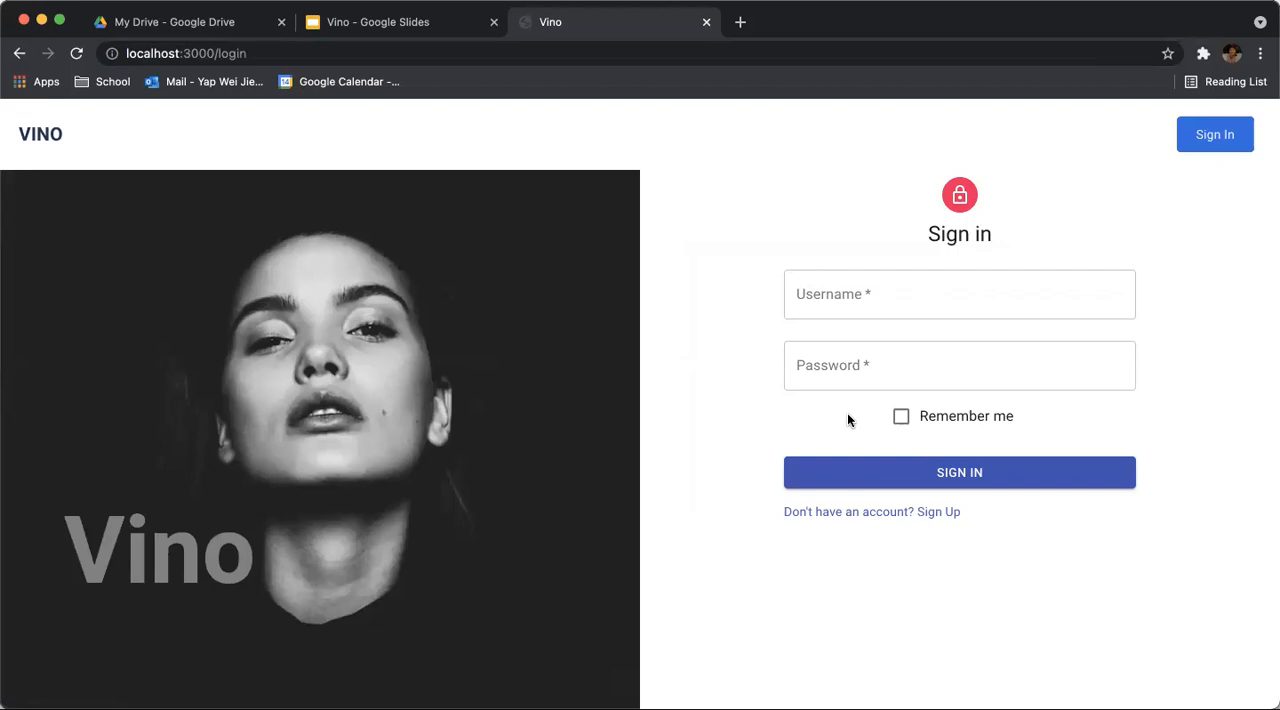
pyautogui.moveTo(871, 511)
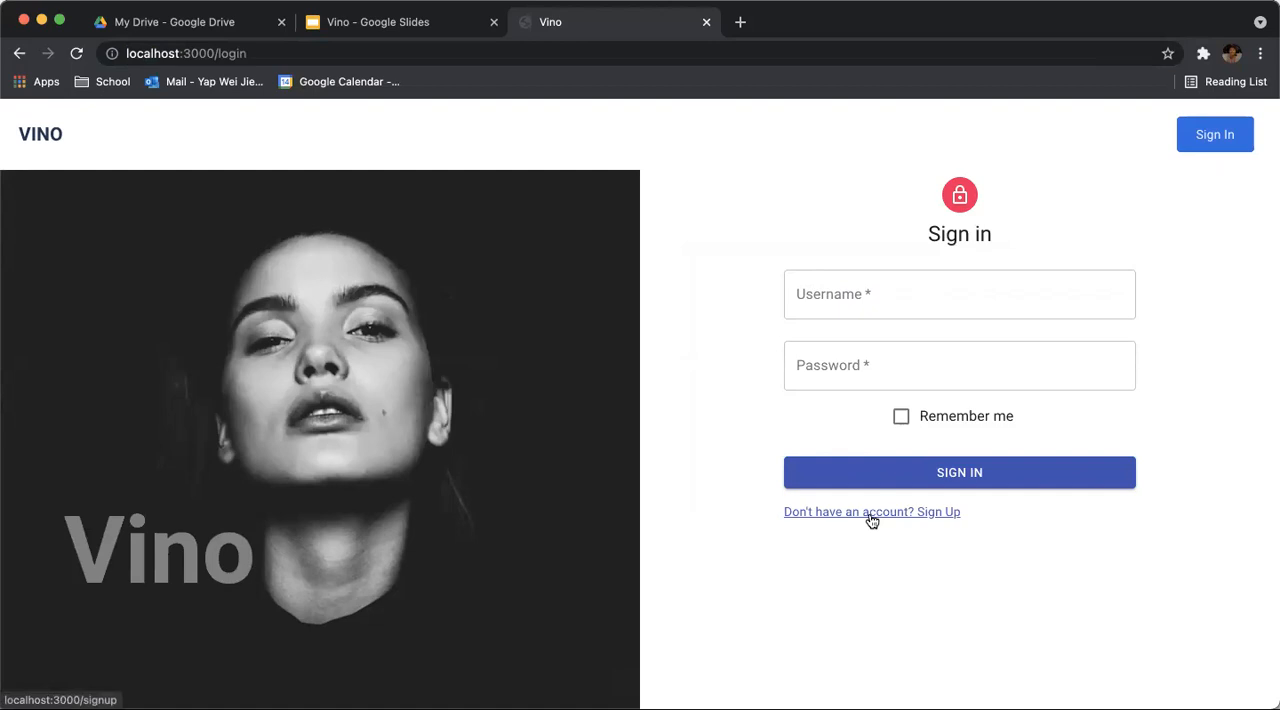
# Enter 'sdlkfj' and 'dlkj' in the sign-up form and submit to show validation errors
pyautogui.click(871, 511)
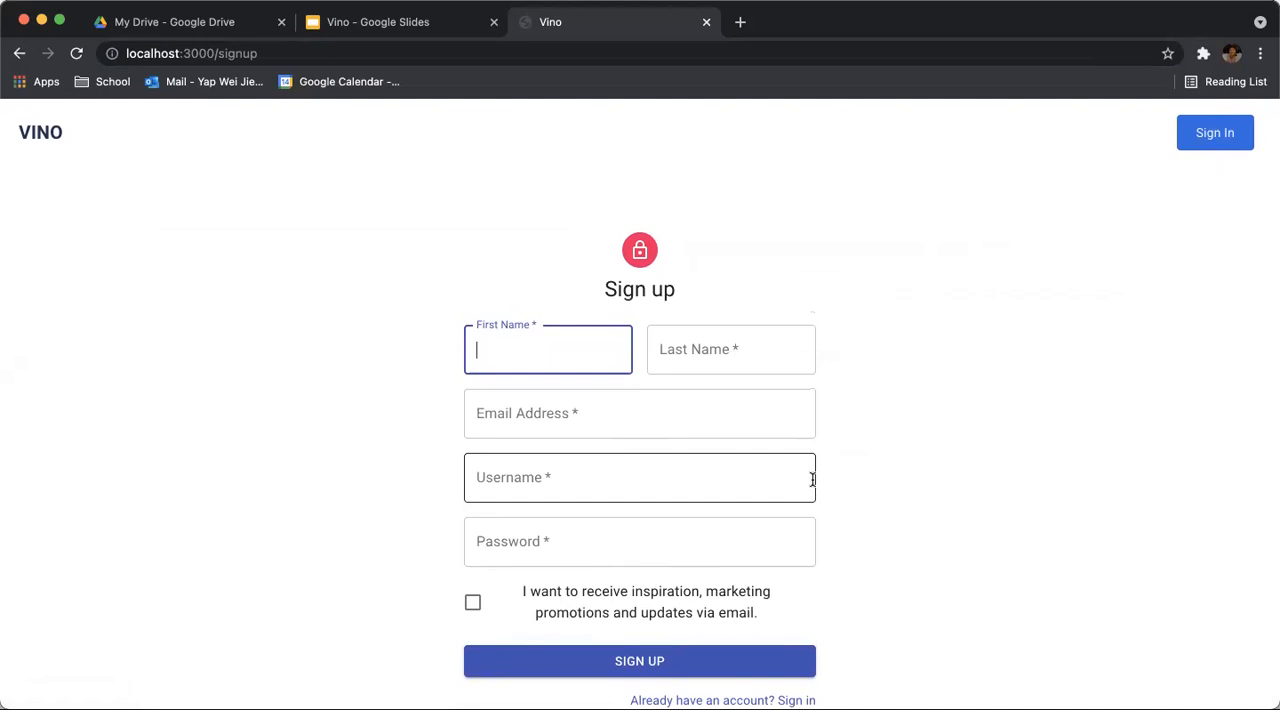
pyautogui.write('sdlkfj')
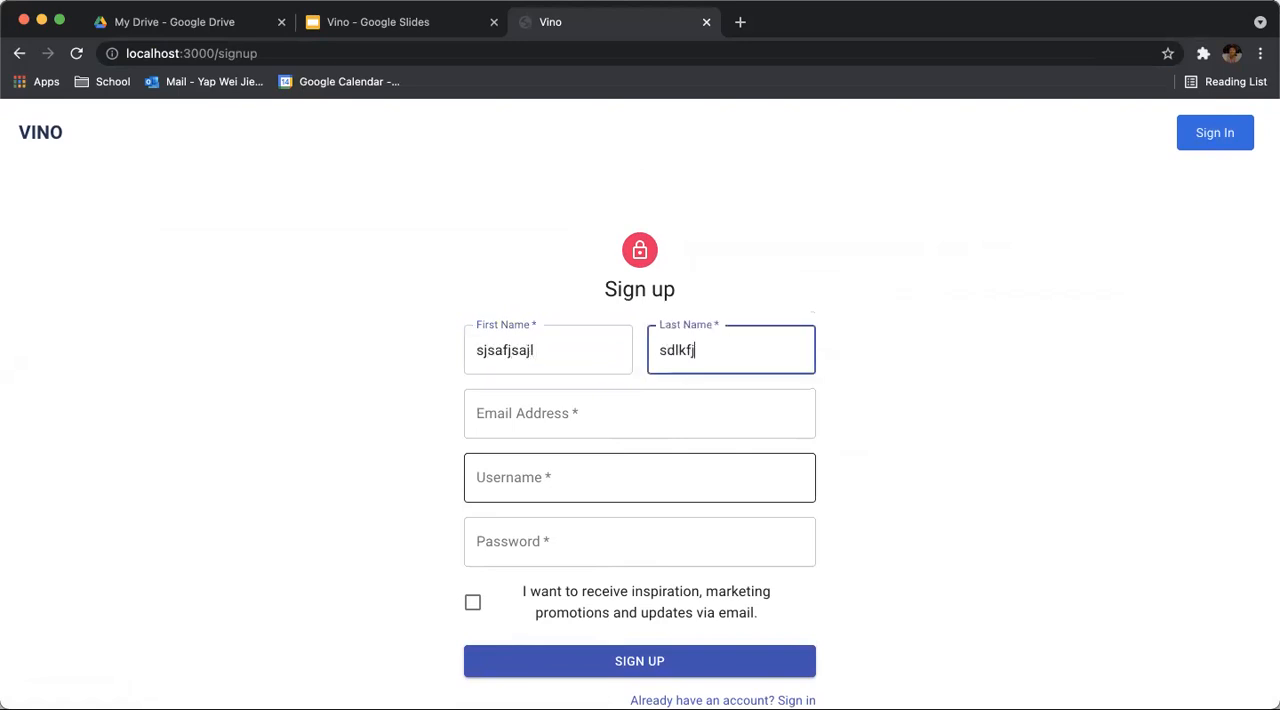
pyautogui.write('dlkj')
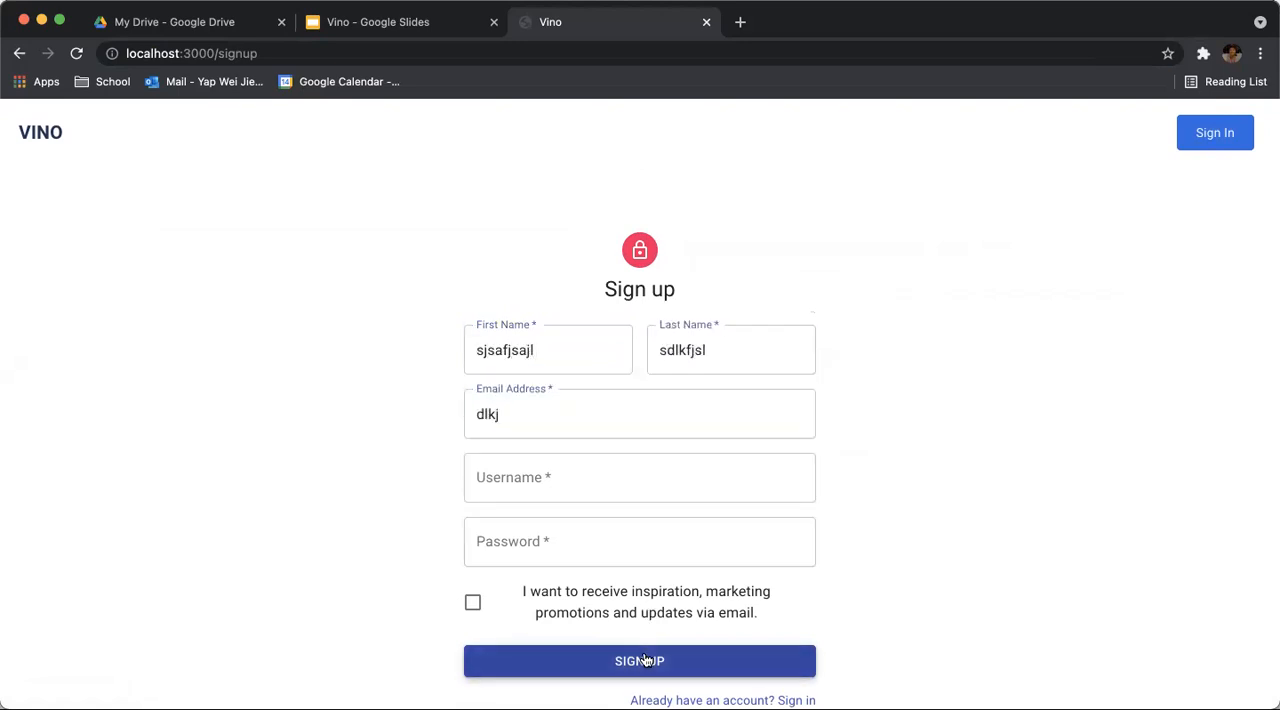
pyautogui.click(639, 660)
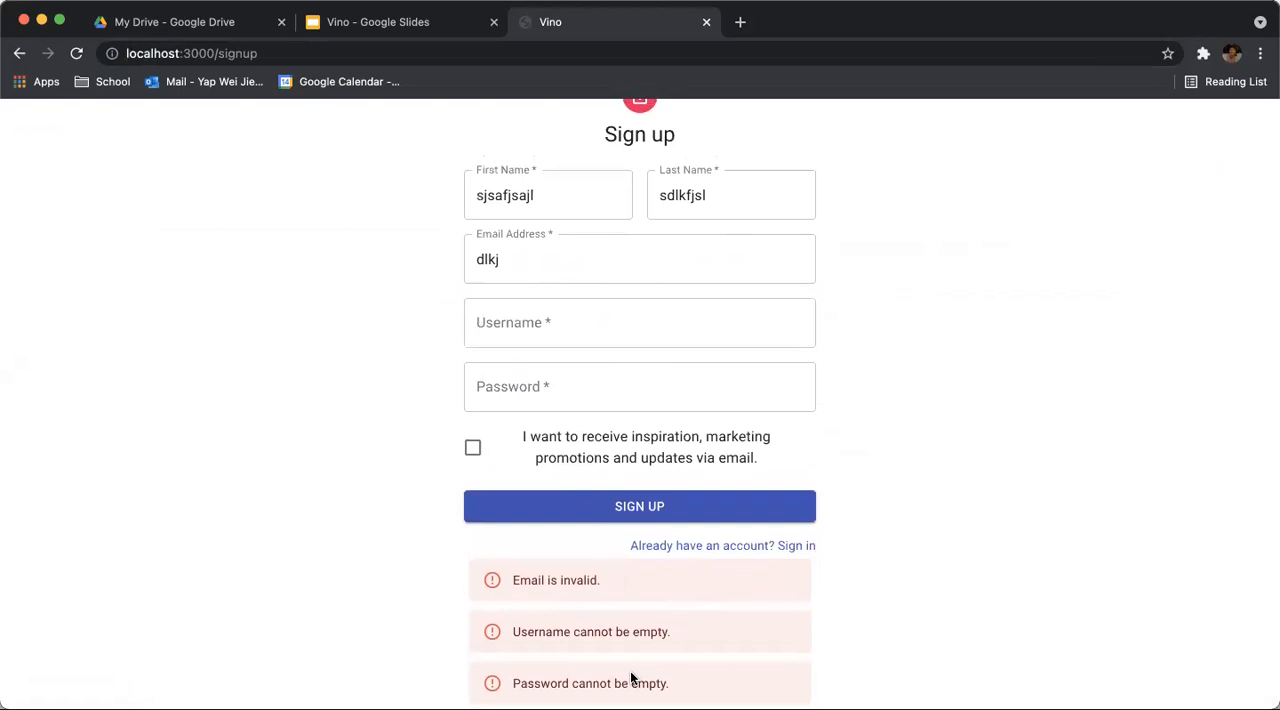
pyautogui.moveTo(690, 568)
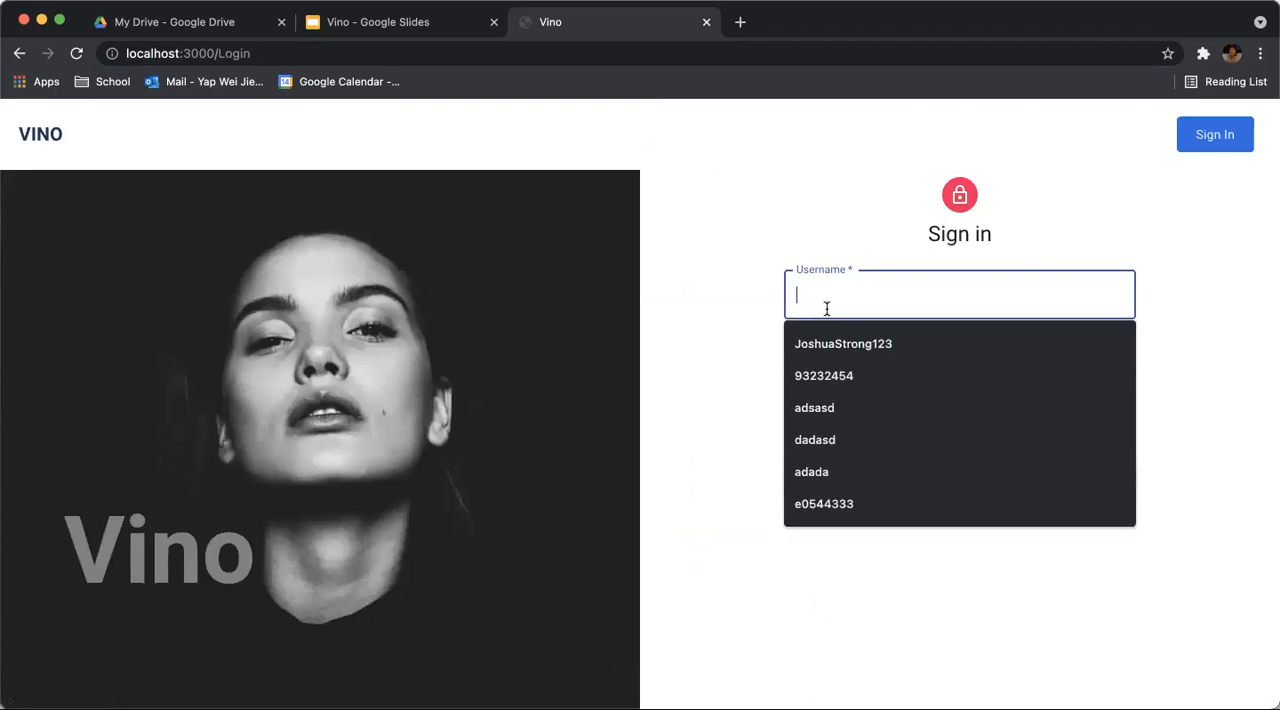
pyautogui.click(843, 343)
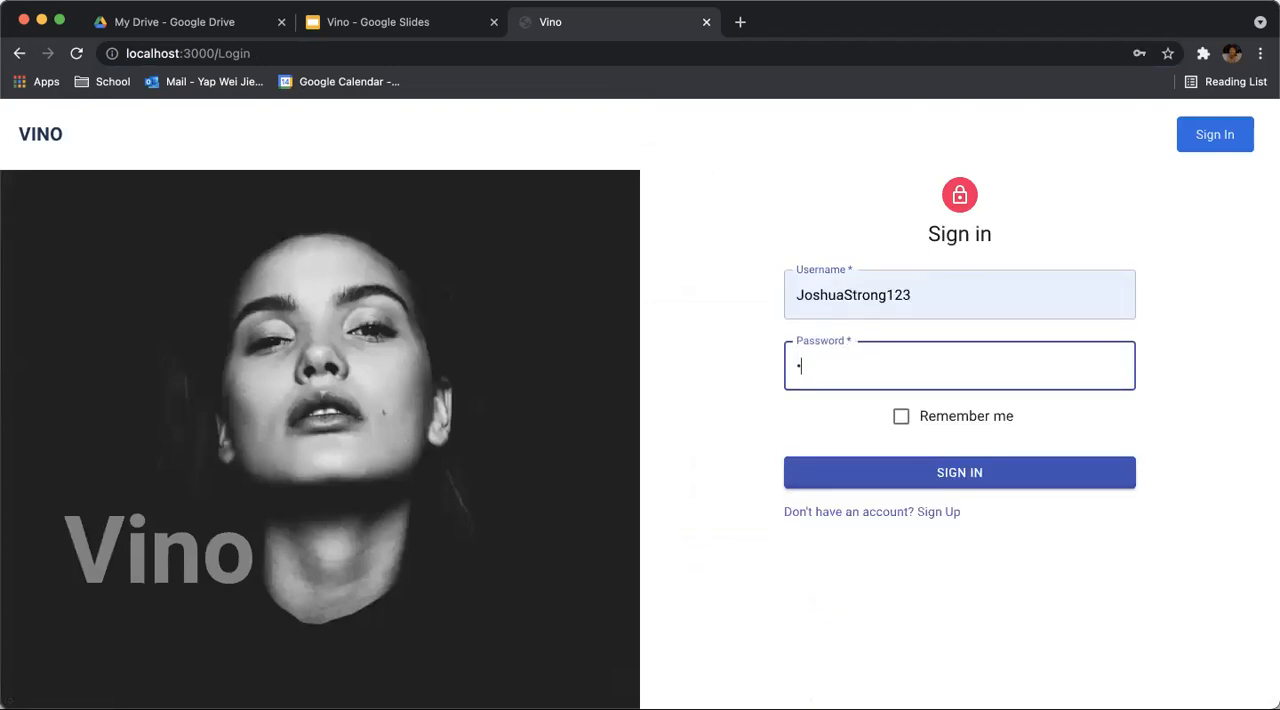
pyautogui.write('•')
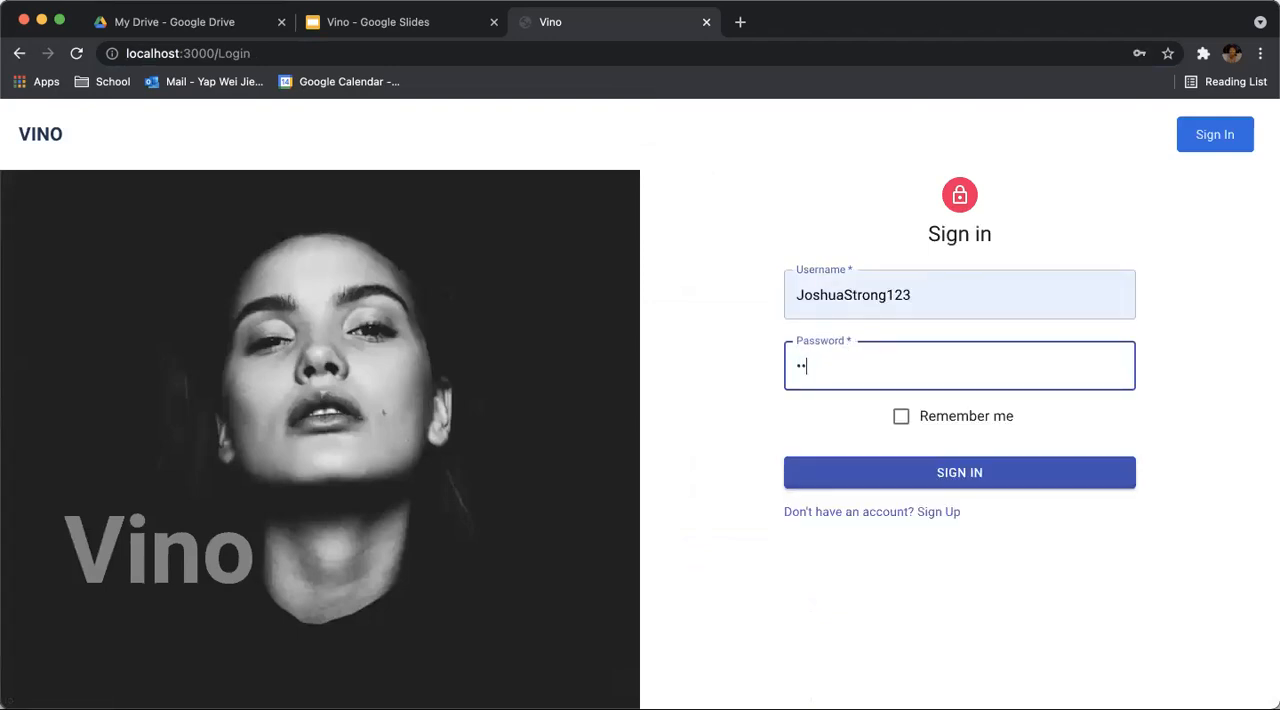
pyautogui.write('password')
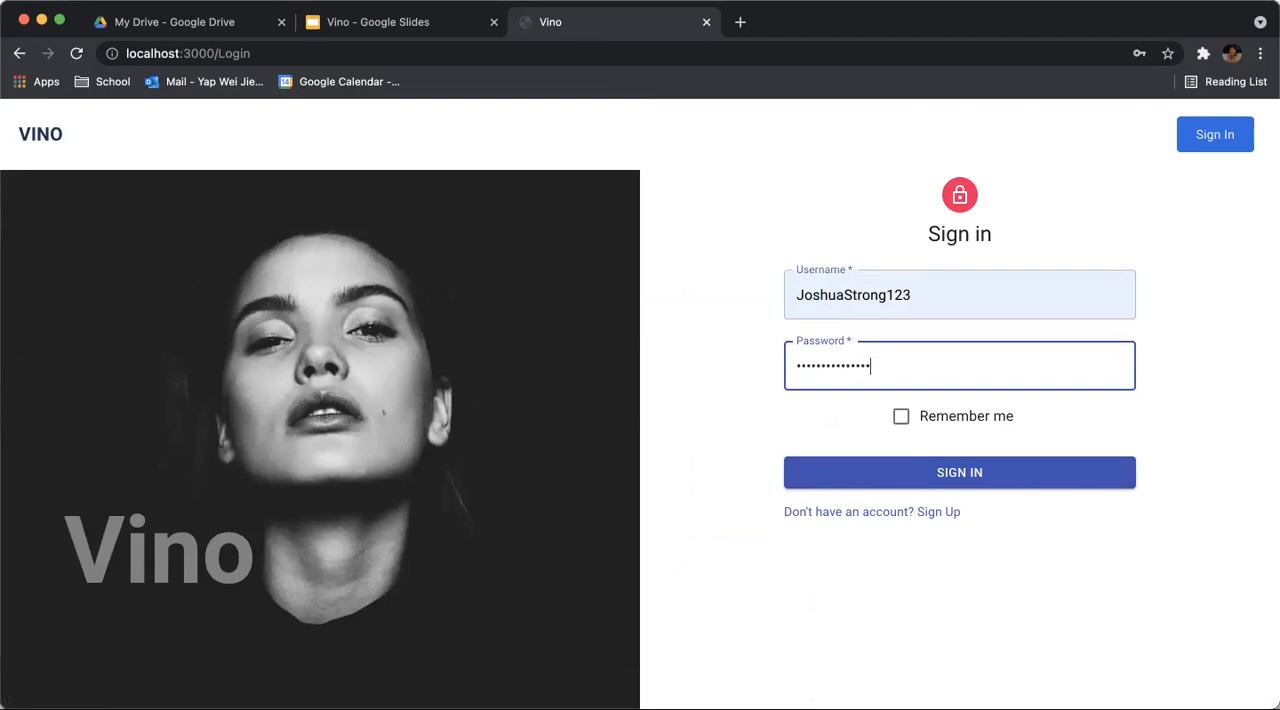
pyautogui.click(958, 472)
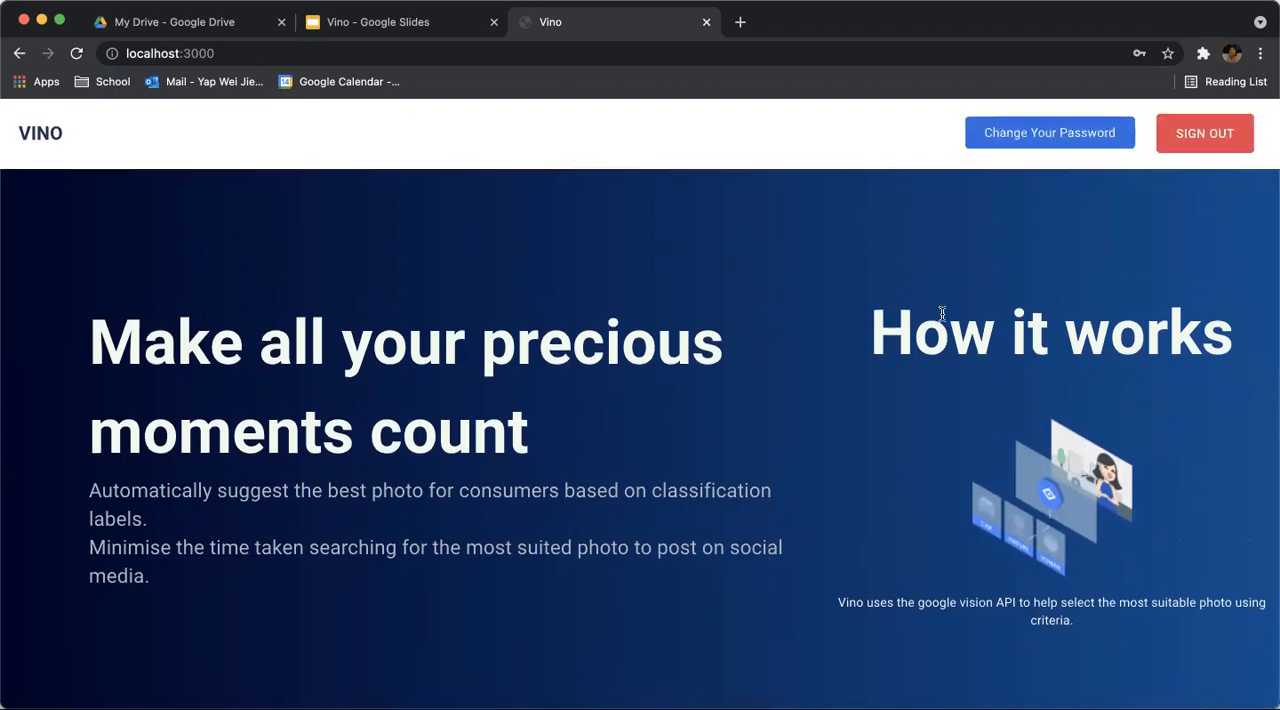
pyautogui.scroll(-3)
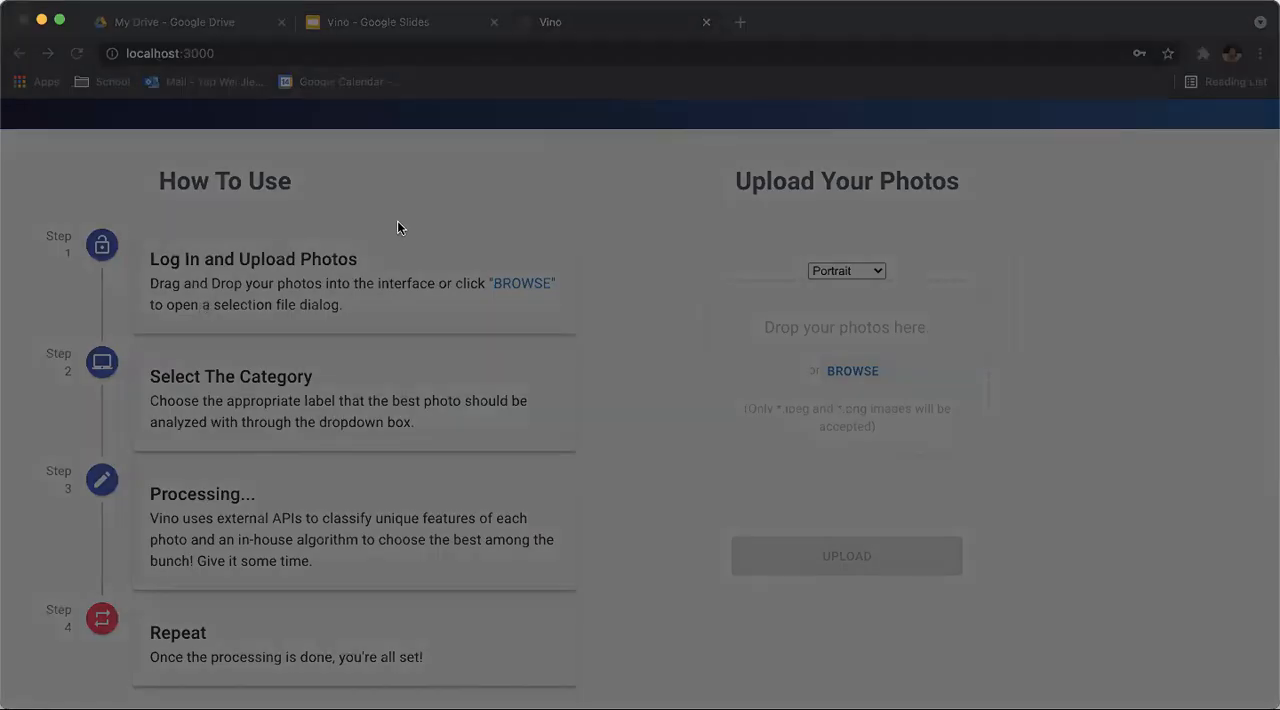
pyautogui.moveTo(505, 261)
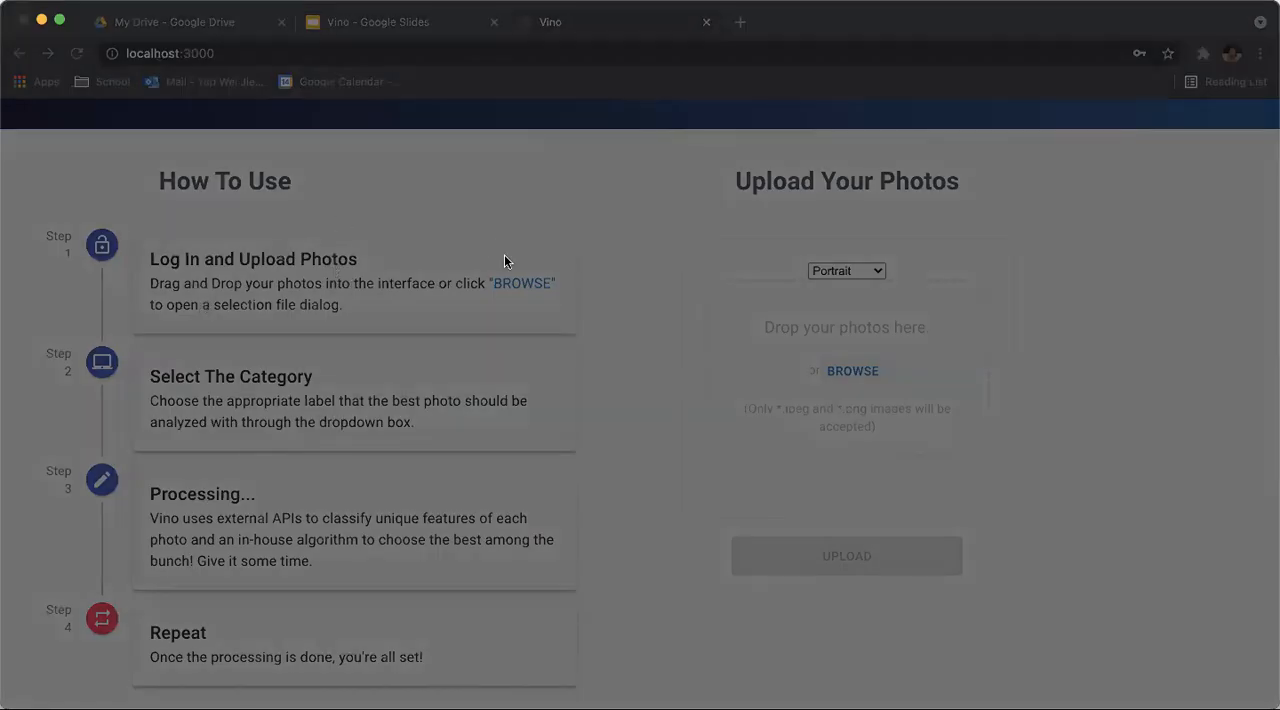
pyautogui.moveTo(825, 511)
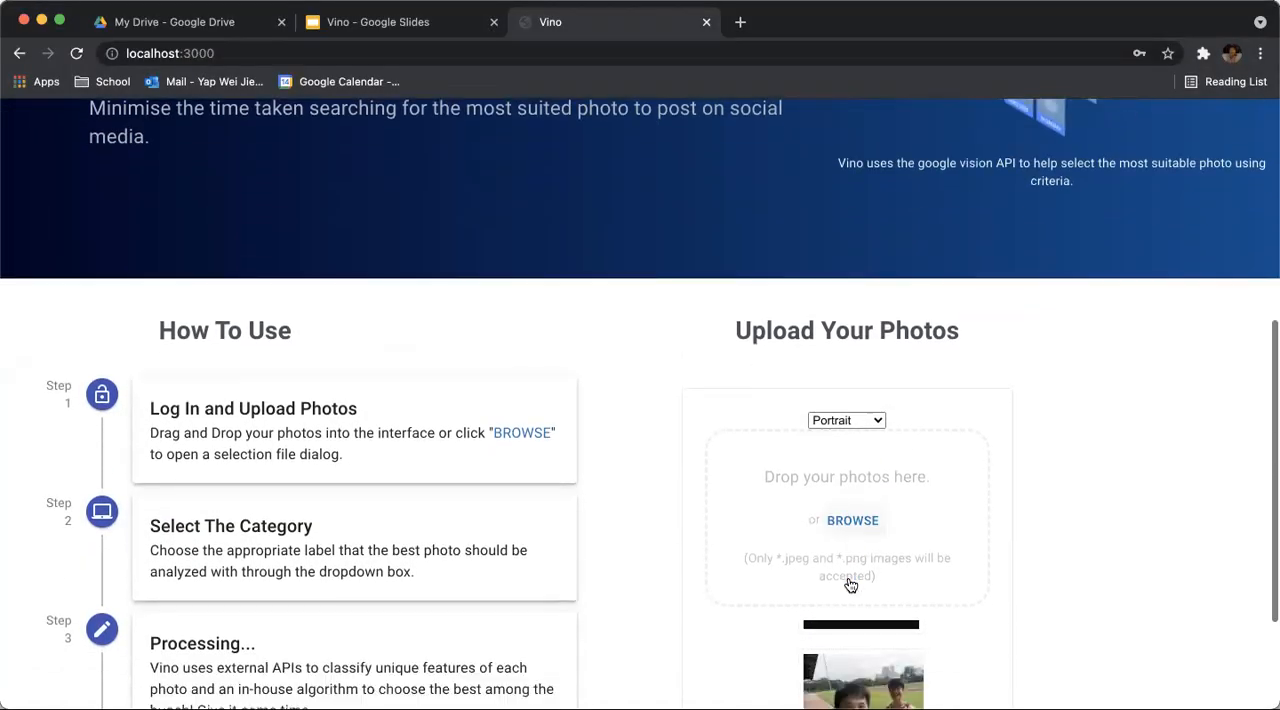
# Upload the Portrait photos, view the chosen best photo, then reset the form
pyautogui.scroll(-3)
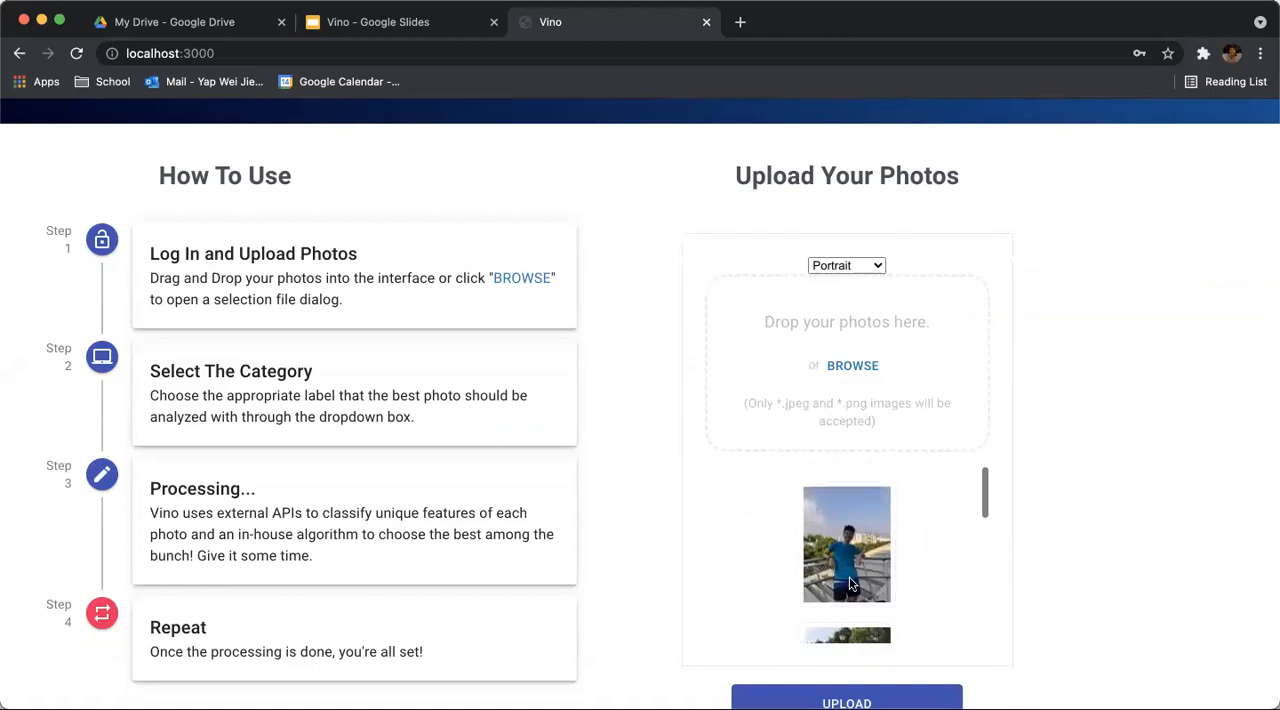
pyautogui.scroll(-3)
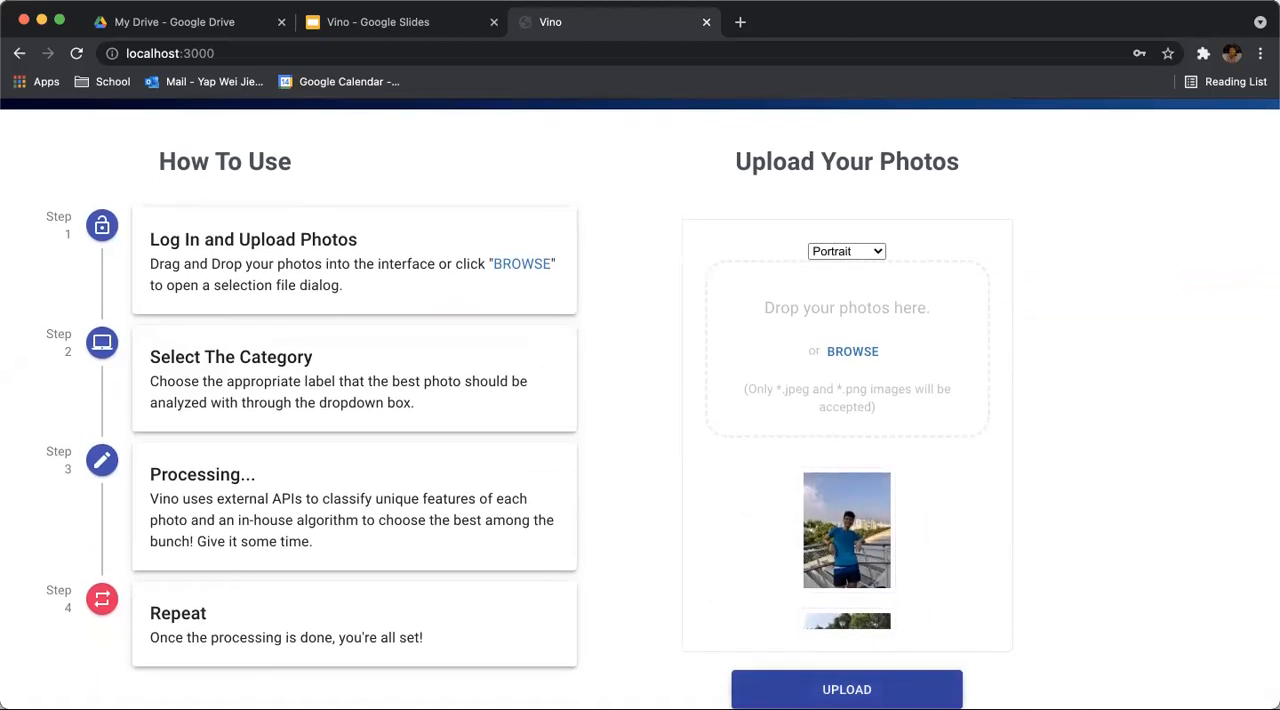
pyautogui.click(846, 689)
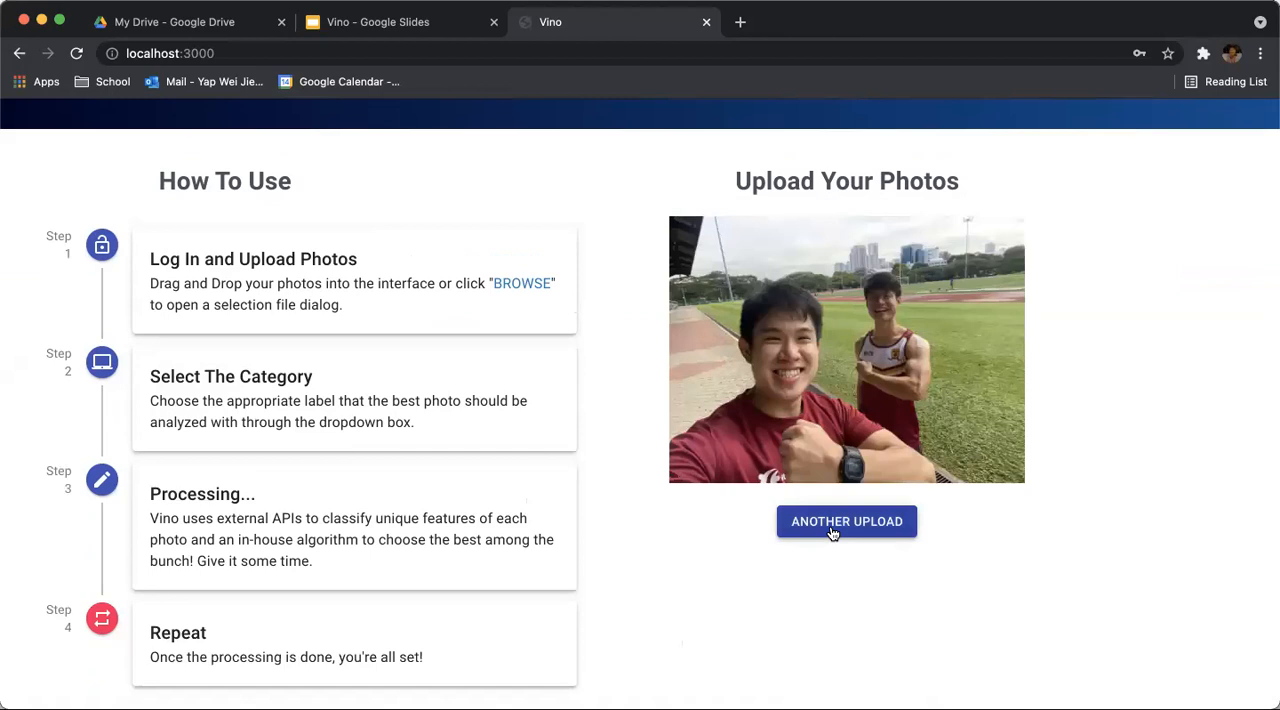
pyautogui.click(846, 521)
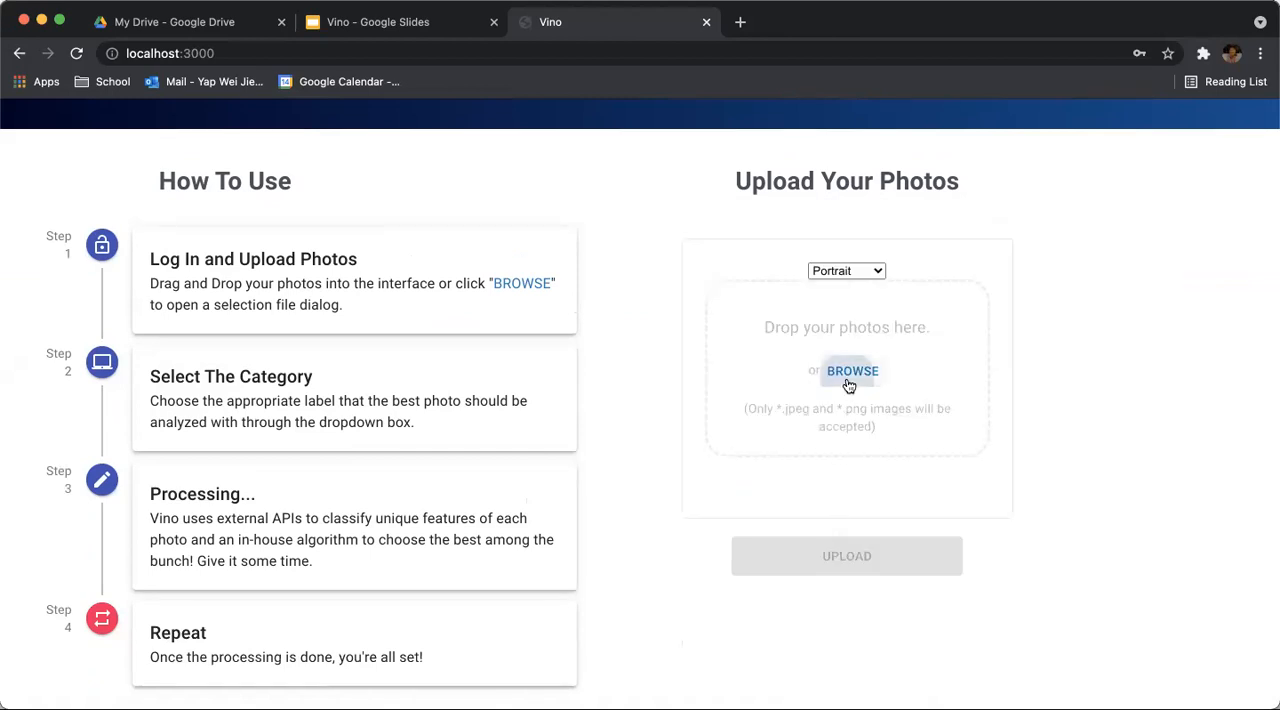
# Browse for a second batch of Portrait photos and upload them for analysis
pyautogui.click(851, 371)
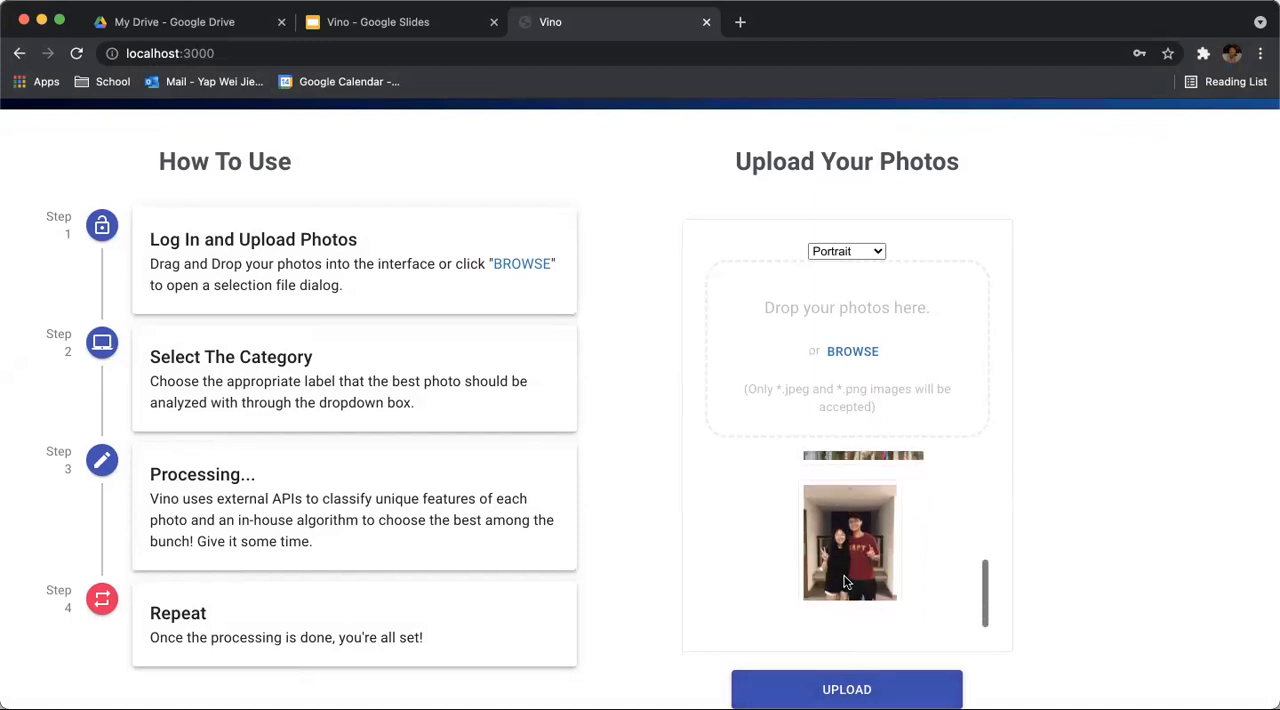
pyautogui.click(846, 689)
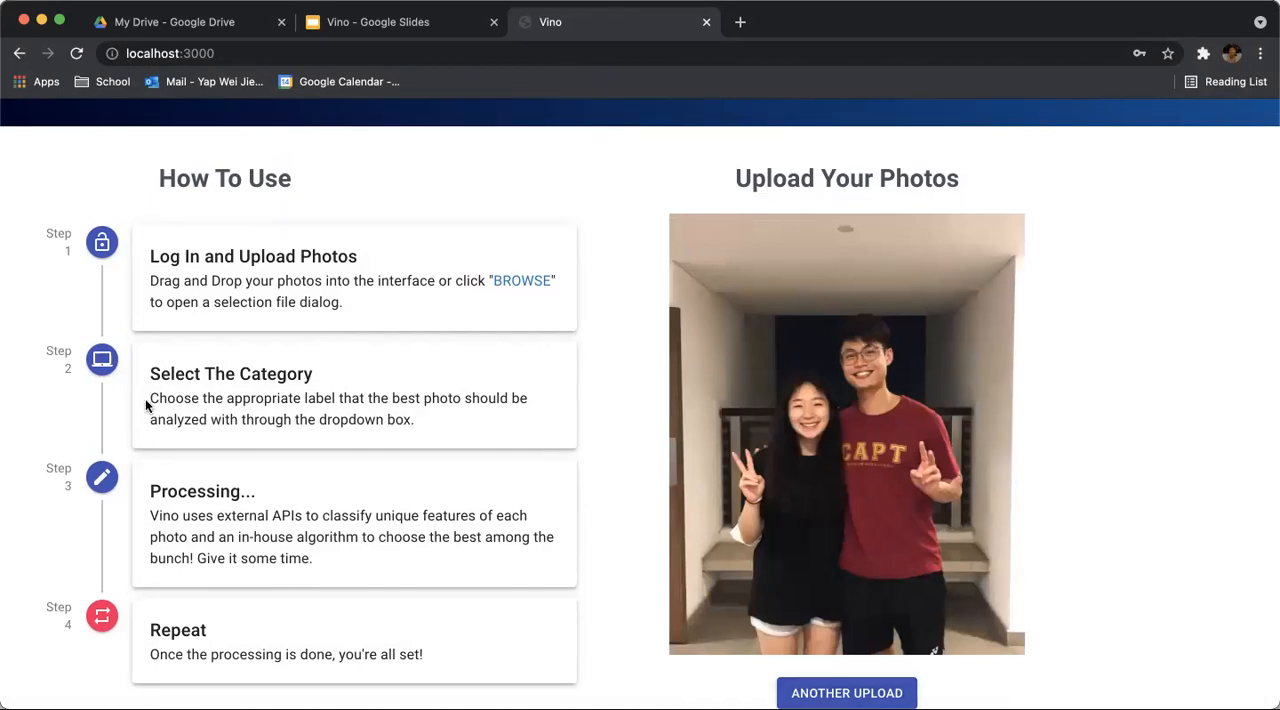
pyautogui.moveTo(251, 537)
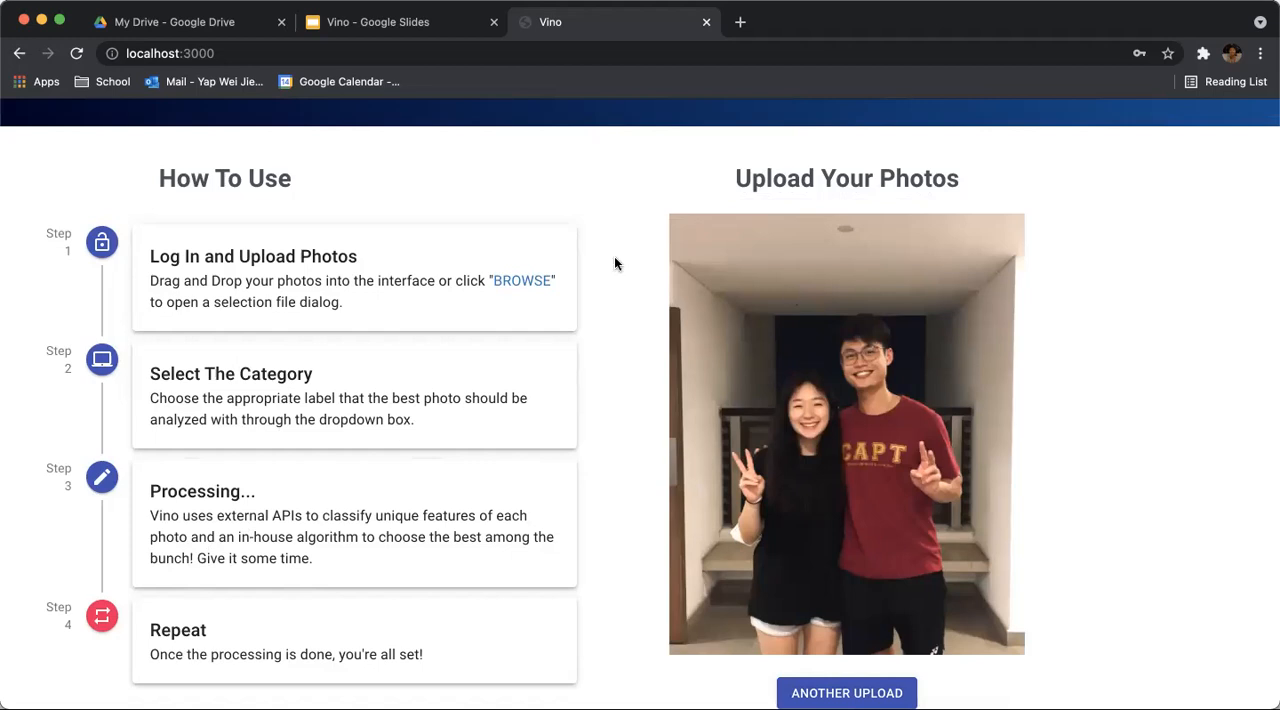
pyautogui.moveTo(695, 615)
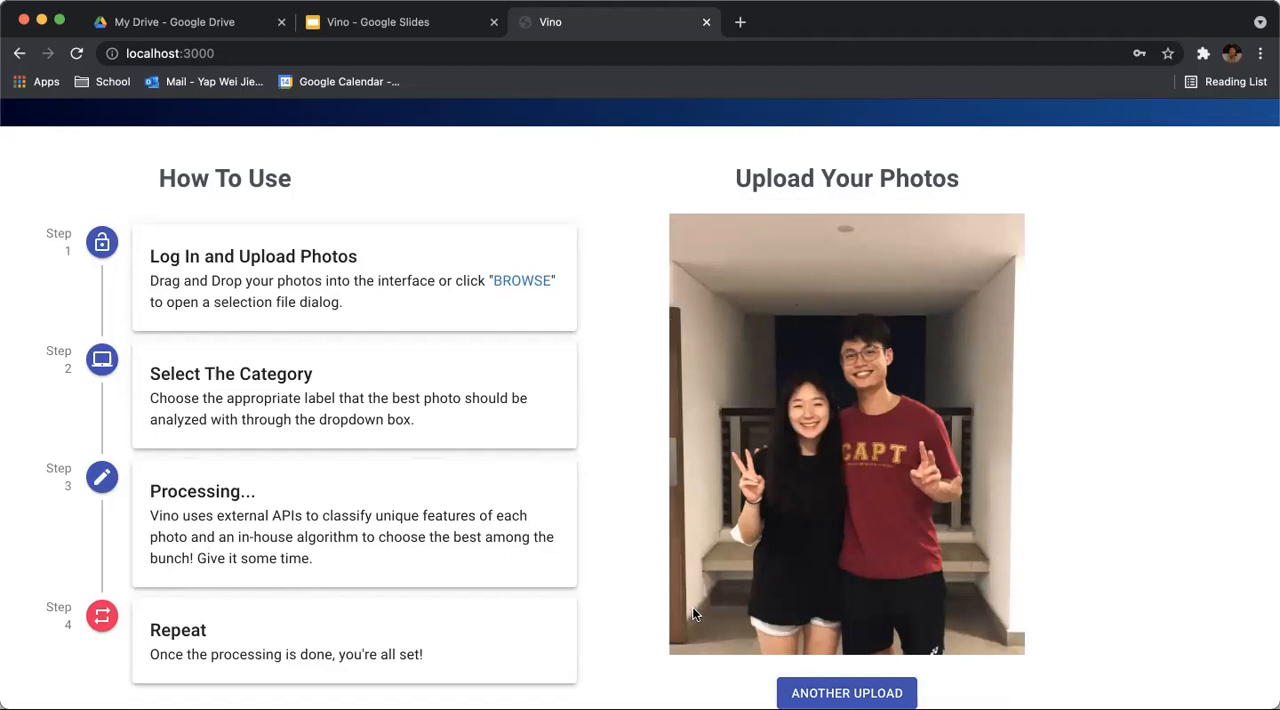